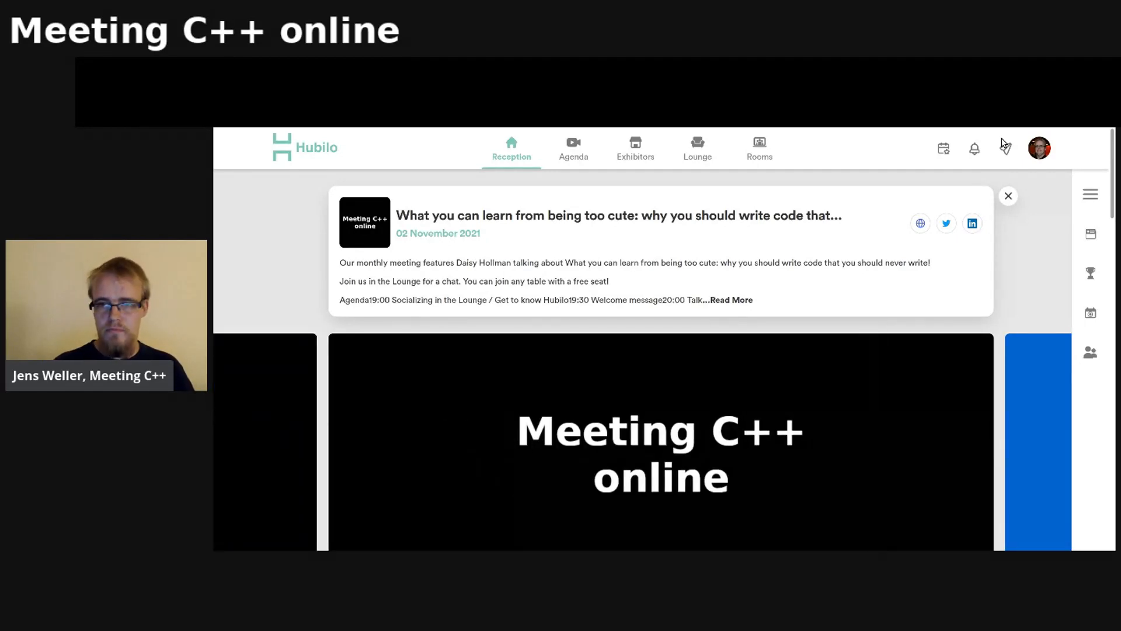
- Scroll the Meeting C++ online reception past Agenda, Rooms, Speakers and Exhibitors to the Leaderboard
scroll(down, 3)
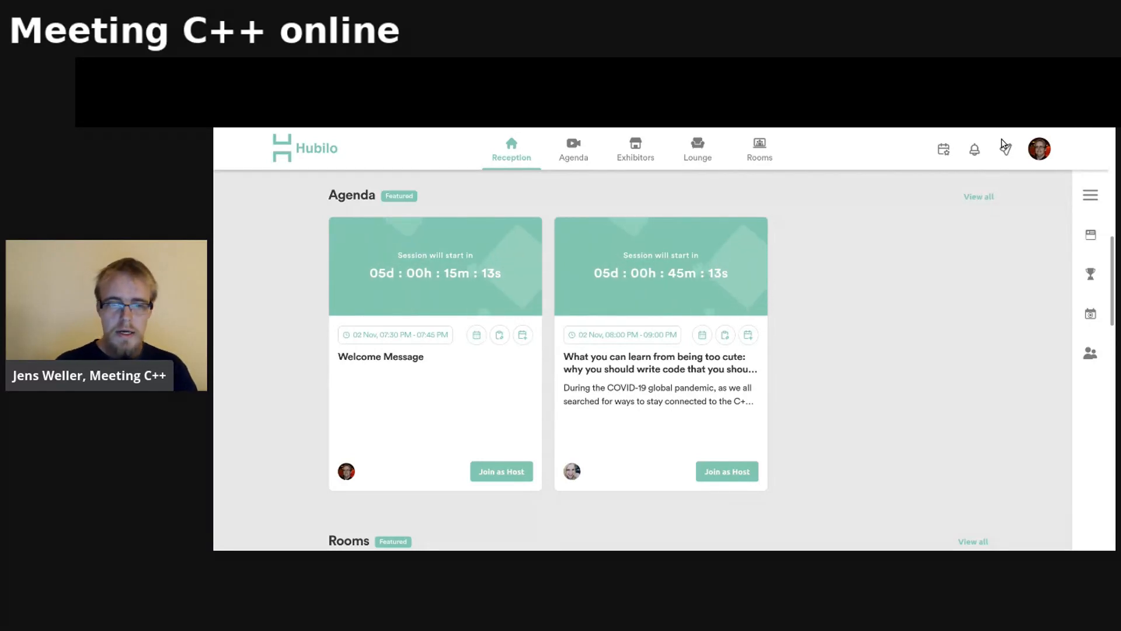
scroll(down, 3)
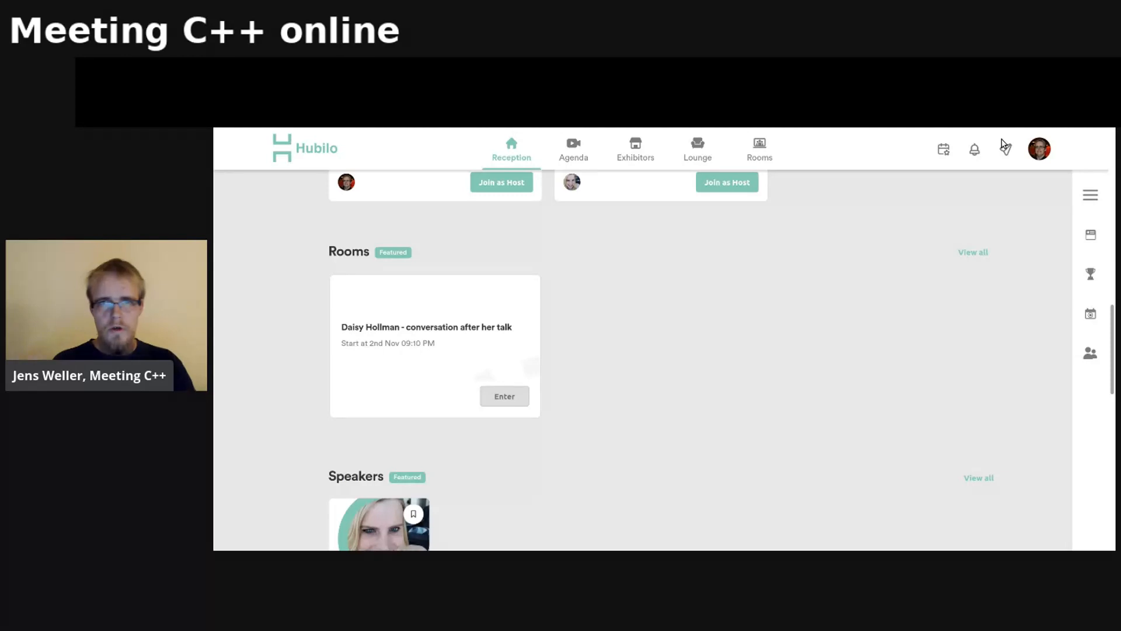
scroll(down, 3)
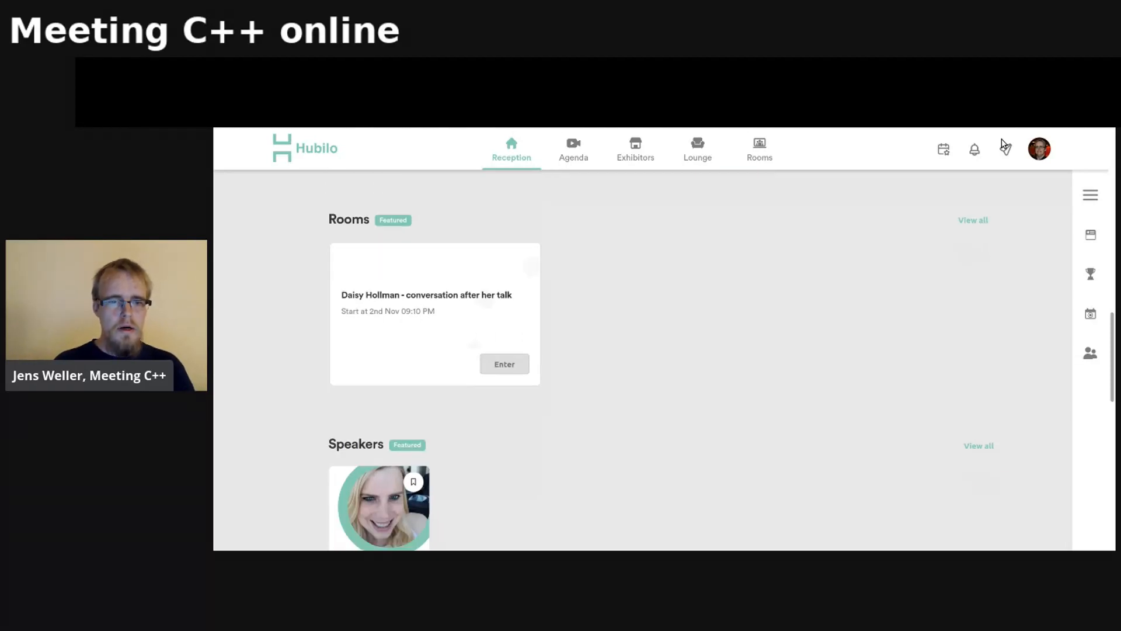
scroll(down, 3)
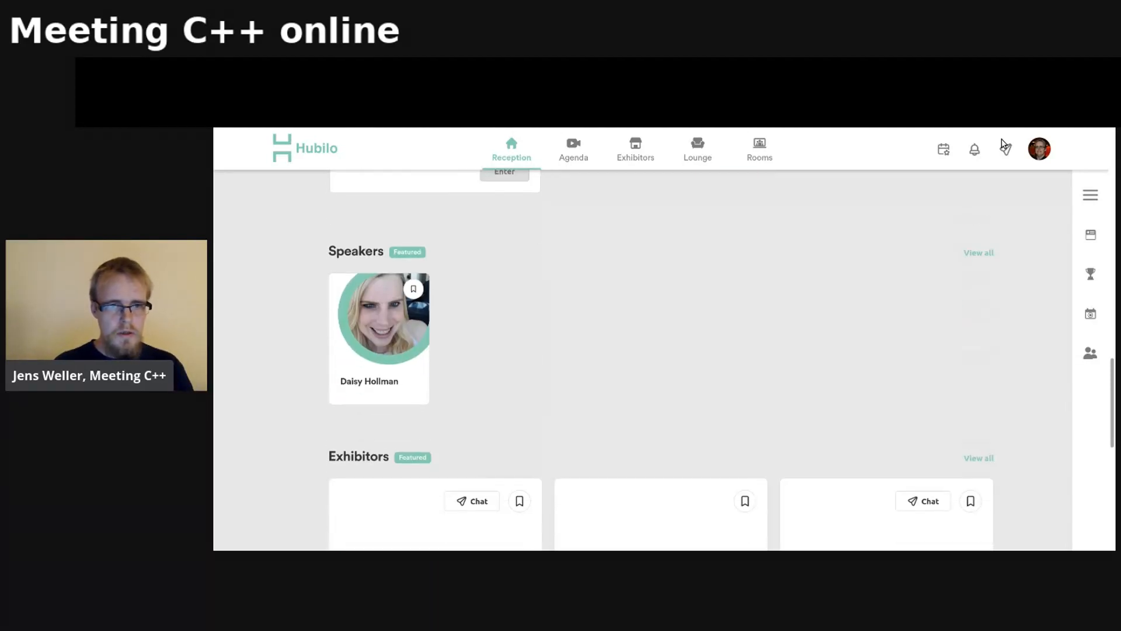
scroll(down, 3)
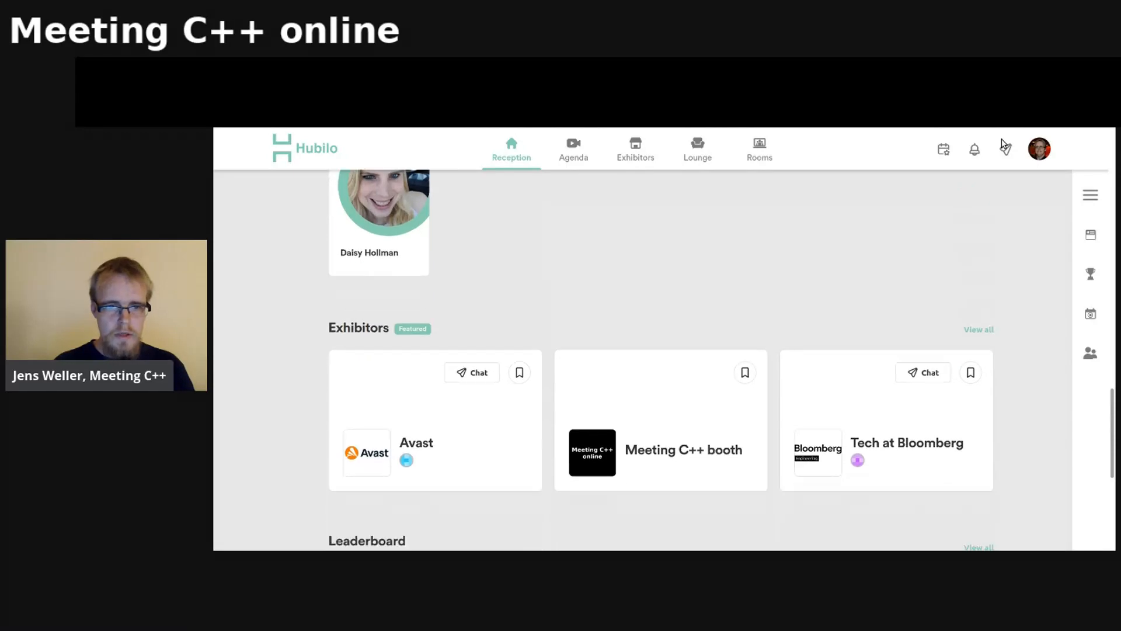
scroll(down, 3)
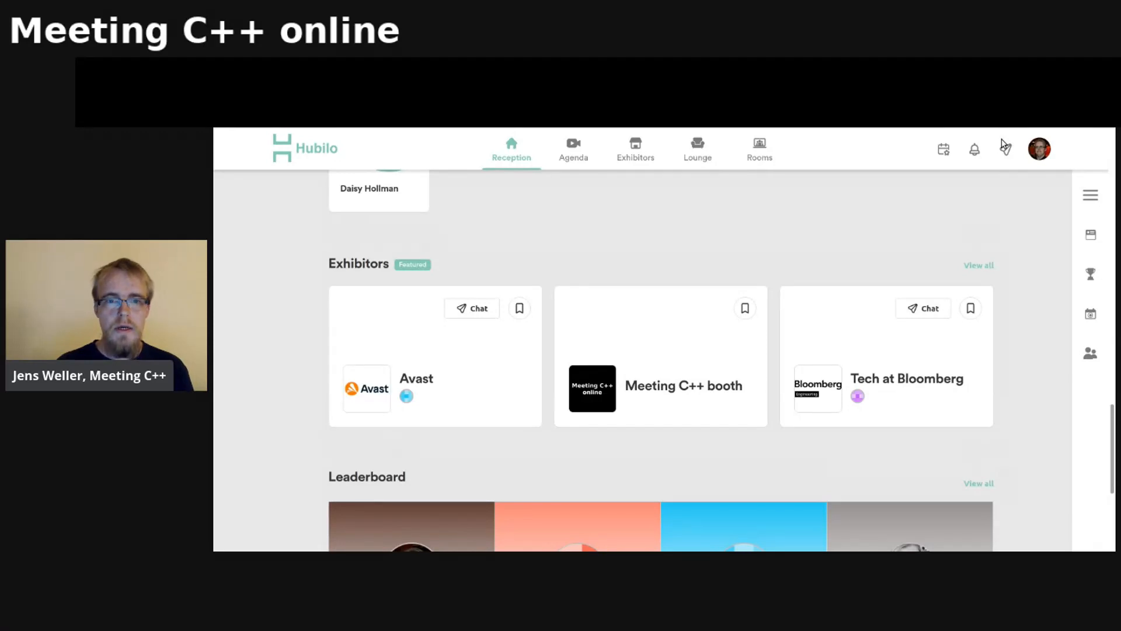
scroll(down, 3)
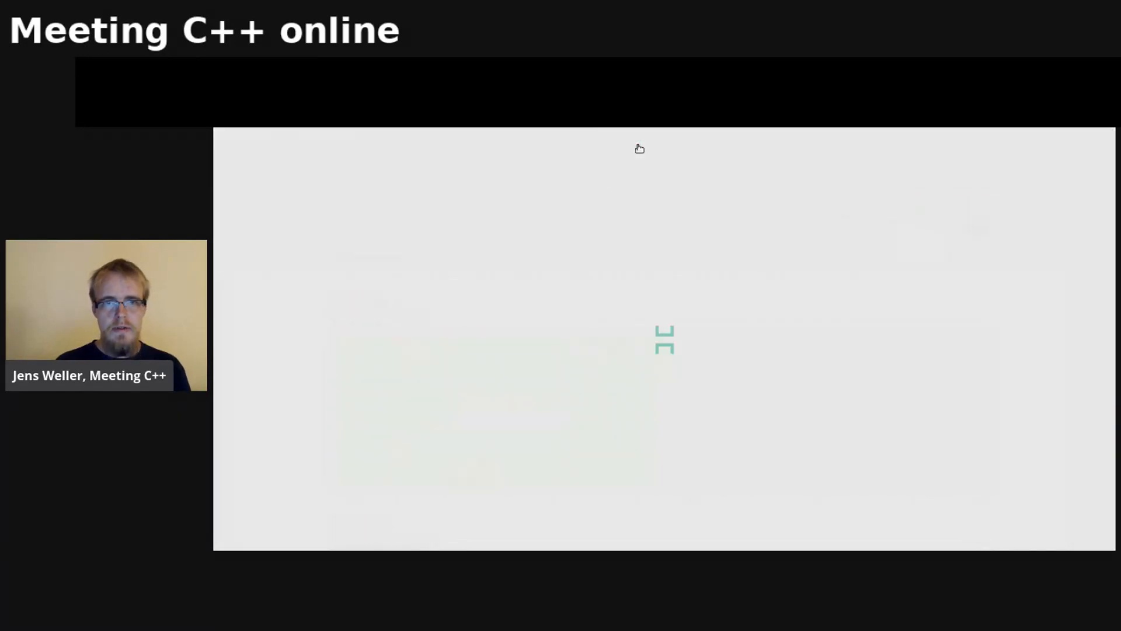
- Go to the Lounge page showing the Meeting C++ online and C++ Hangout tables
click(635, 148)
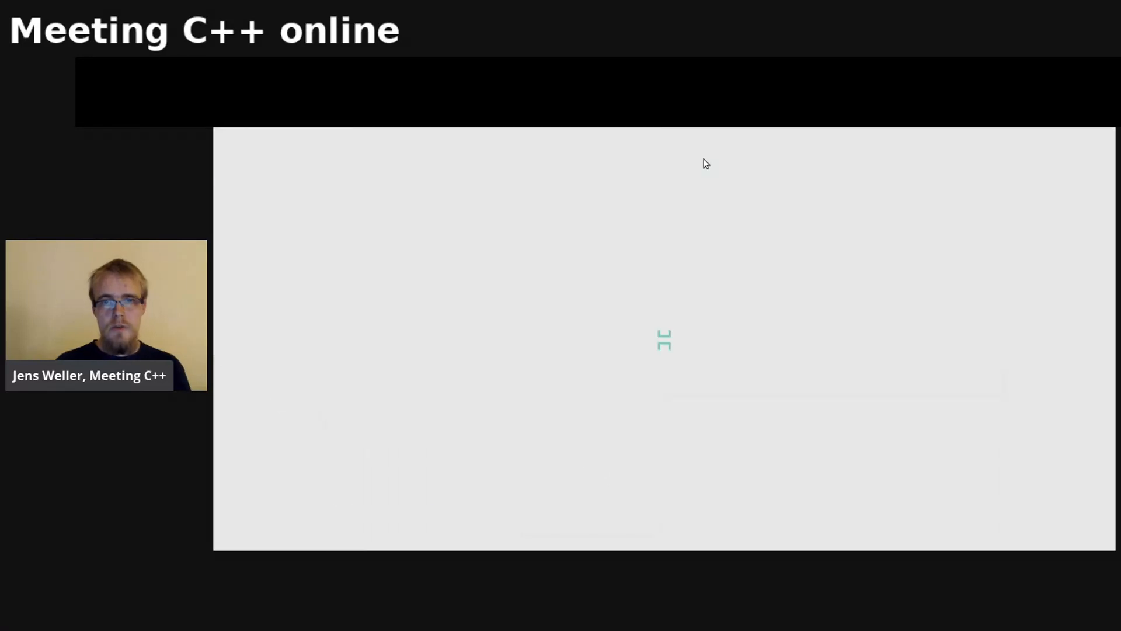
click(696, 149)
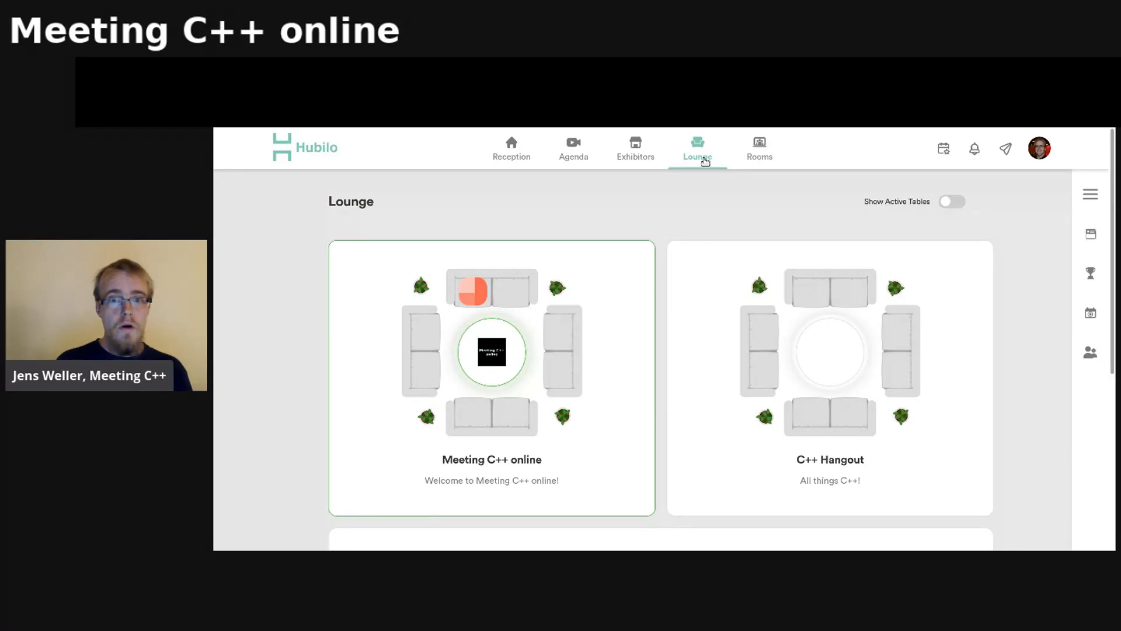
mouse_move(636, 148)
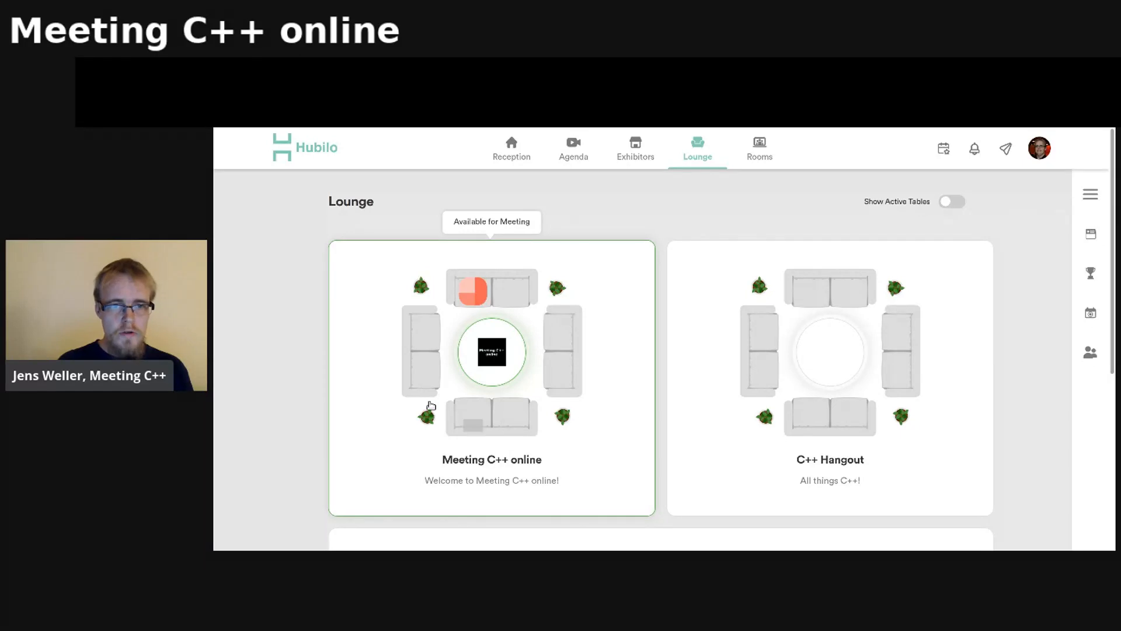
- Sit down at an empty seat of the Meeting C++ online table to reach the device preview
click(471, 291)
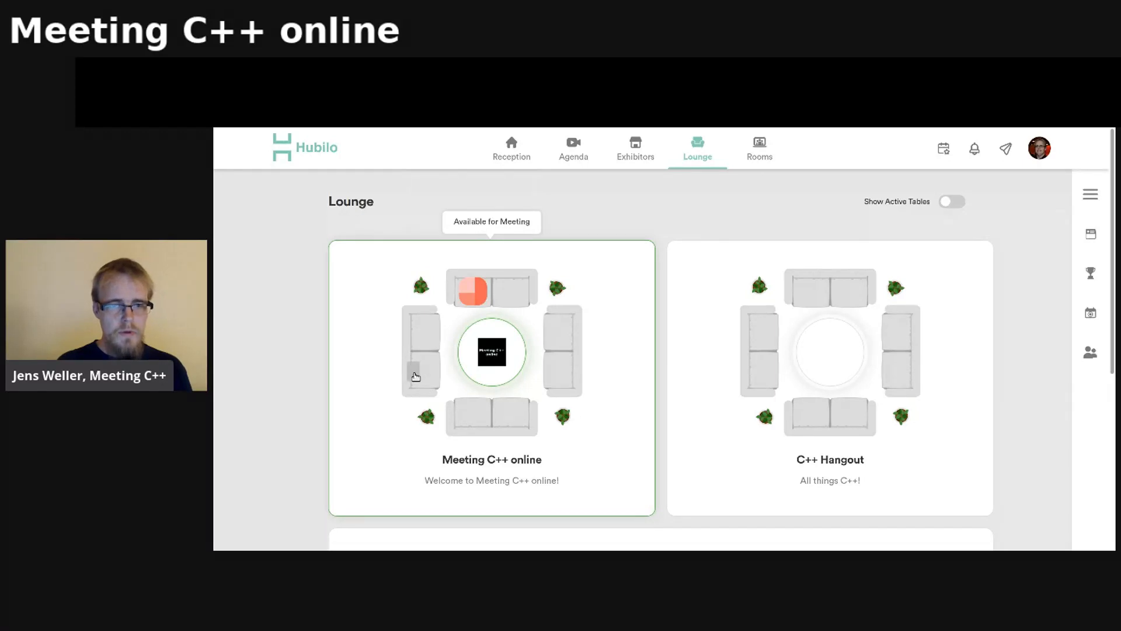
mouse_move(419, 368)
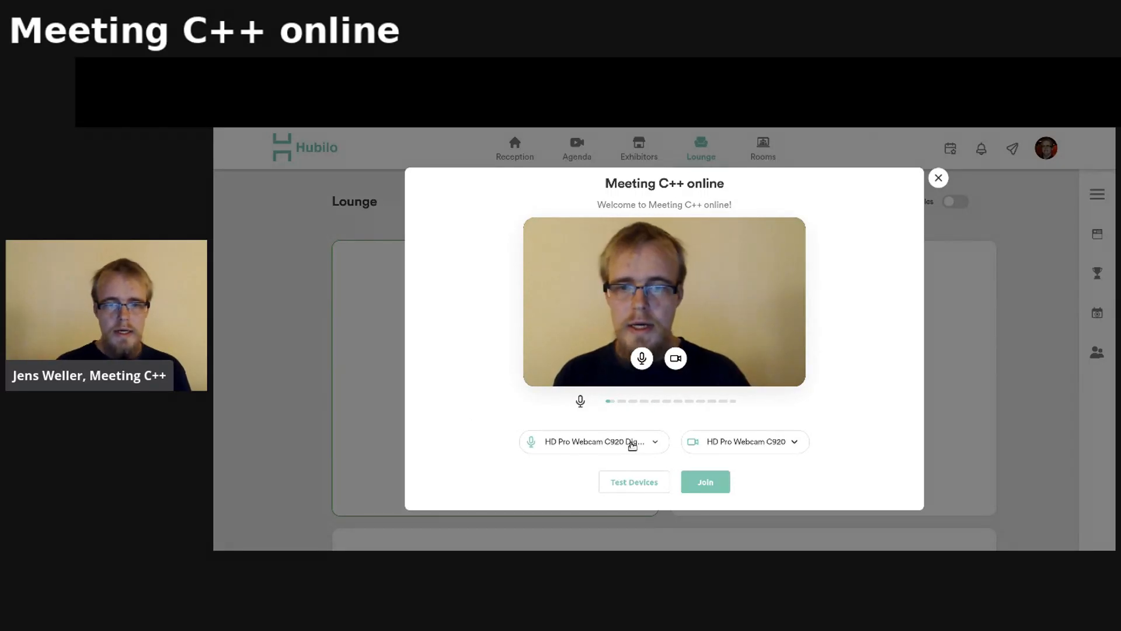
- Join the table with camera and microphone and give permission to hear the discussion
click(704, 481)
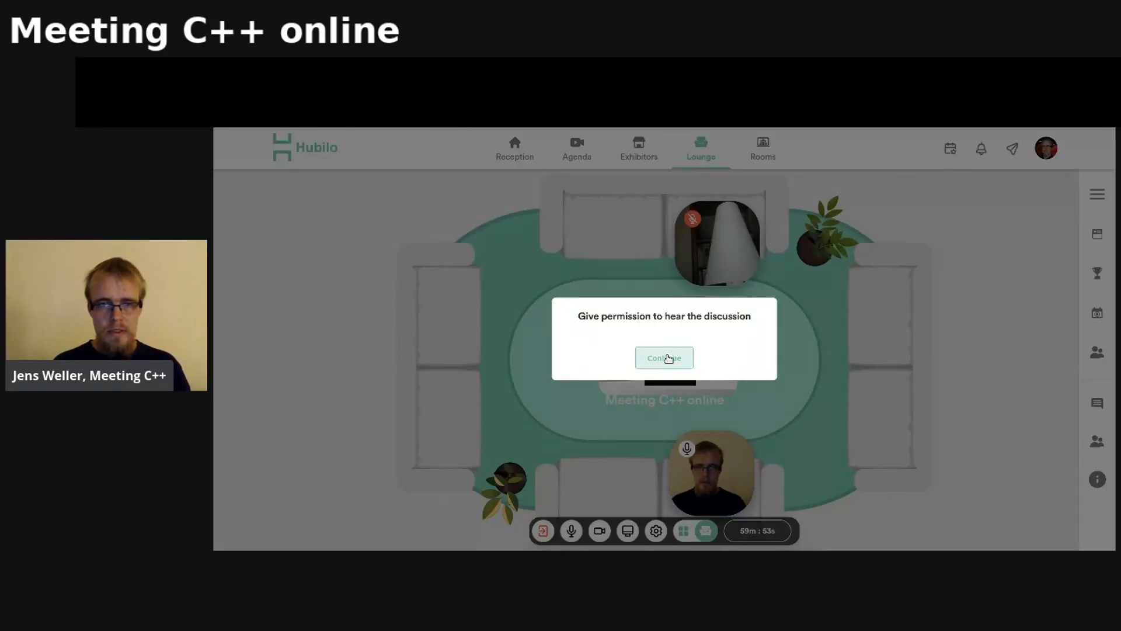
click(664, 358)
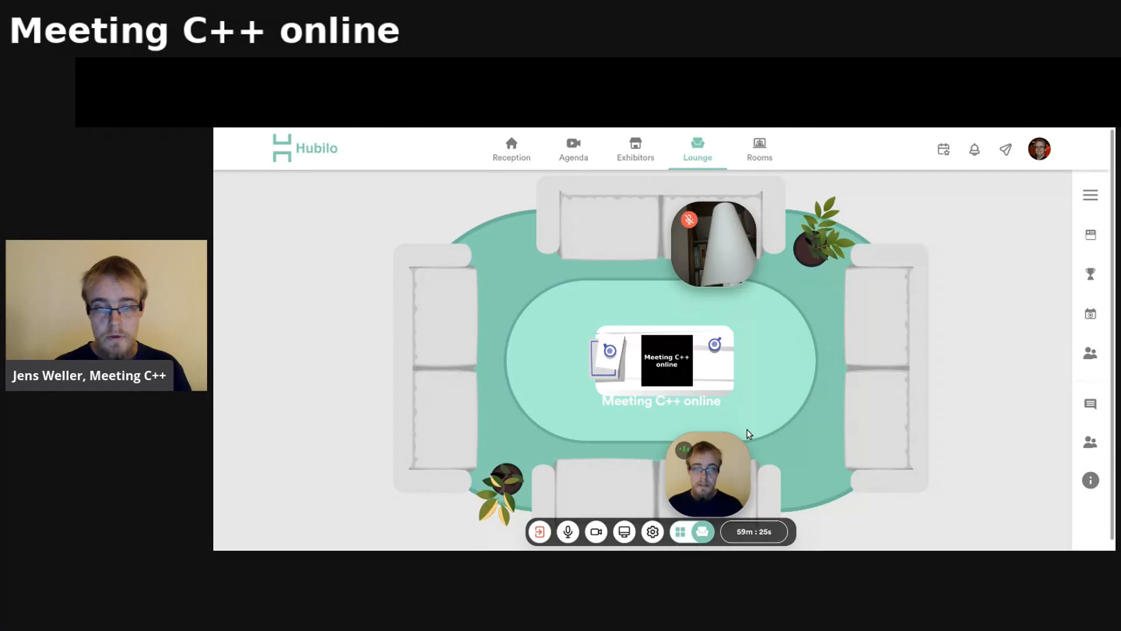
click(708, 531)
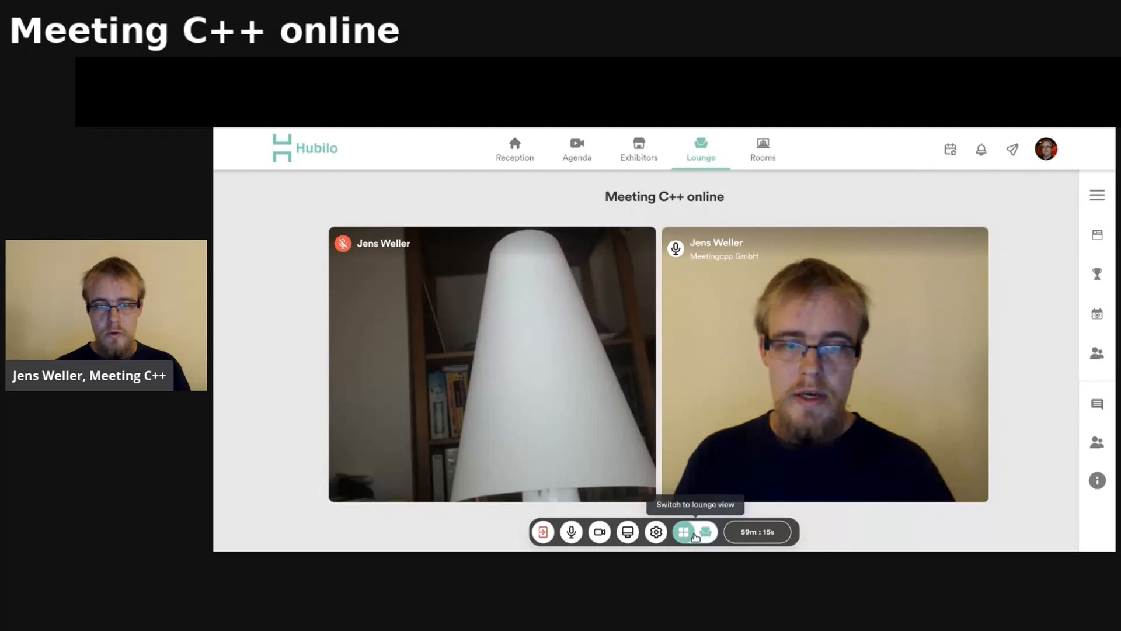
click(706, 531)
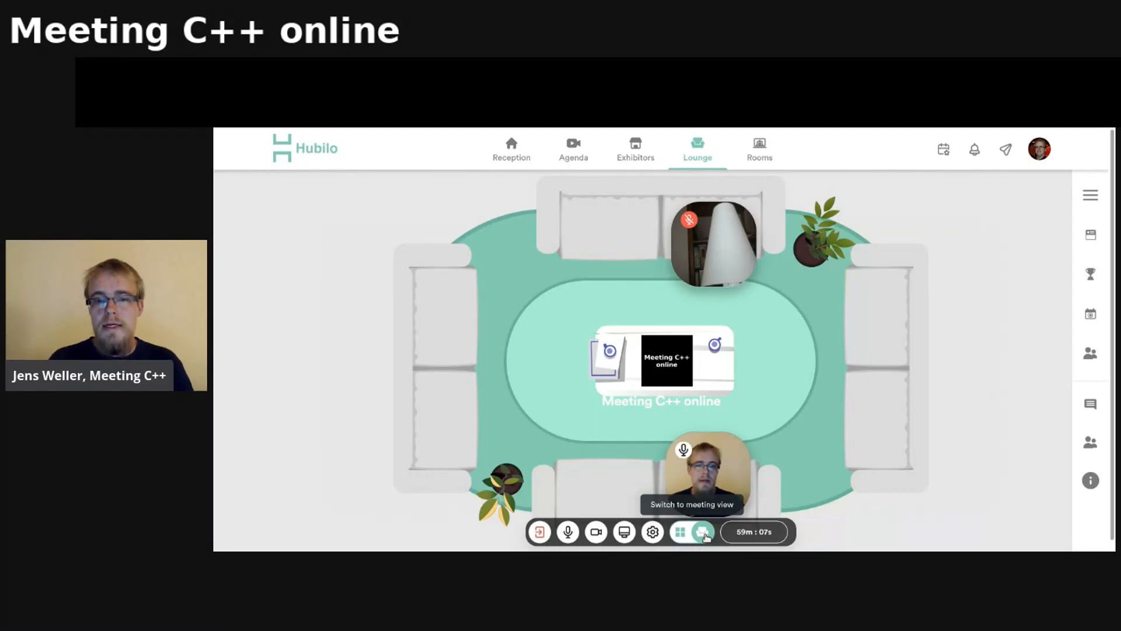
mouse_move(881, 330)
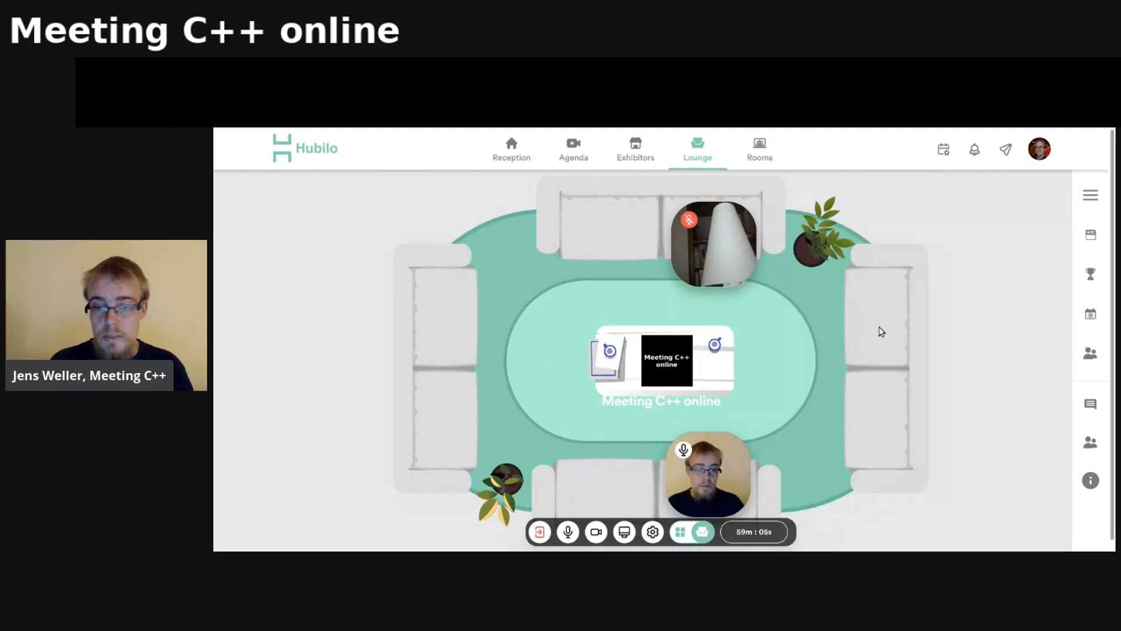
mouse_move(1091, 195)
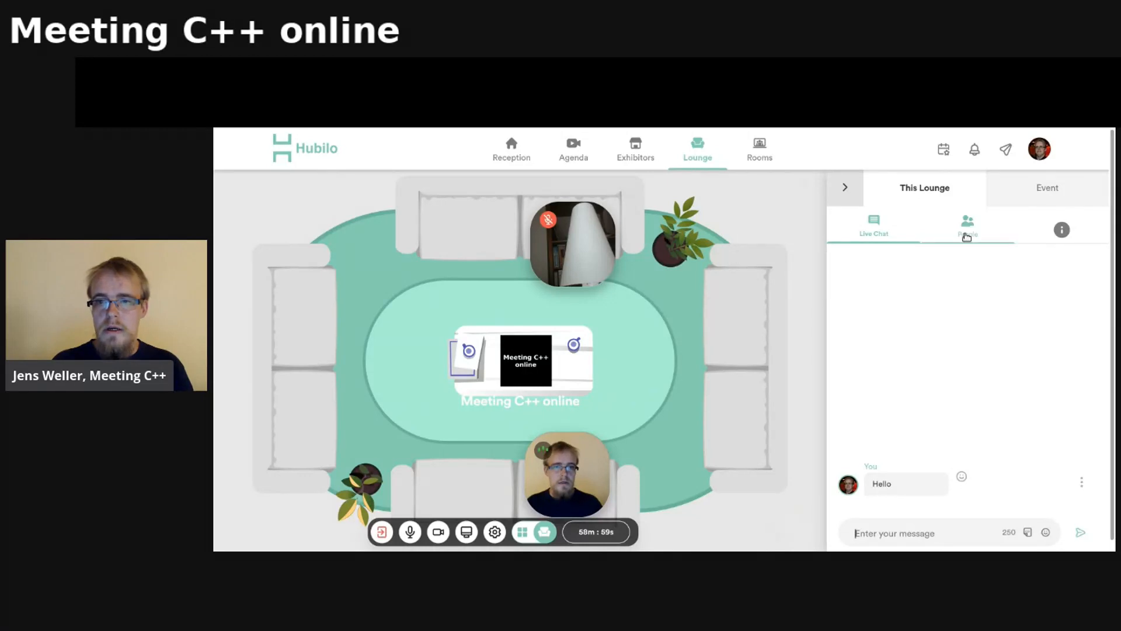
- View the people at this table and show participants as large video tiles
click(967, 225)
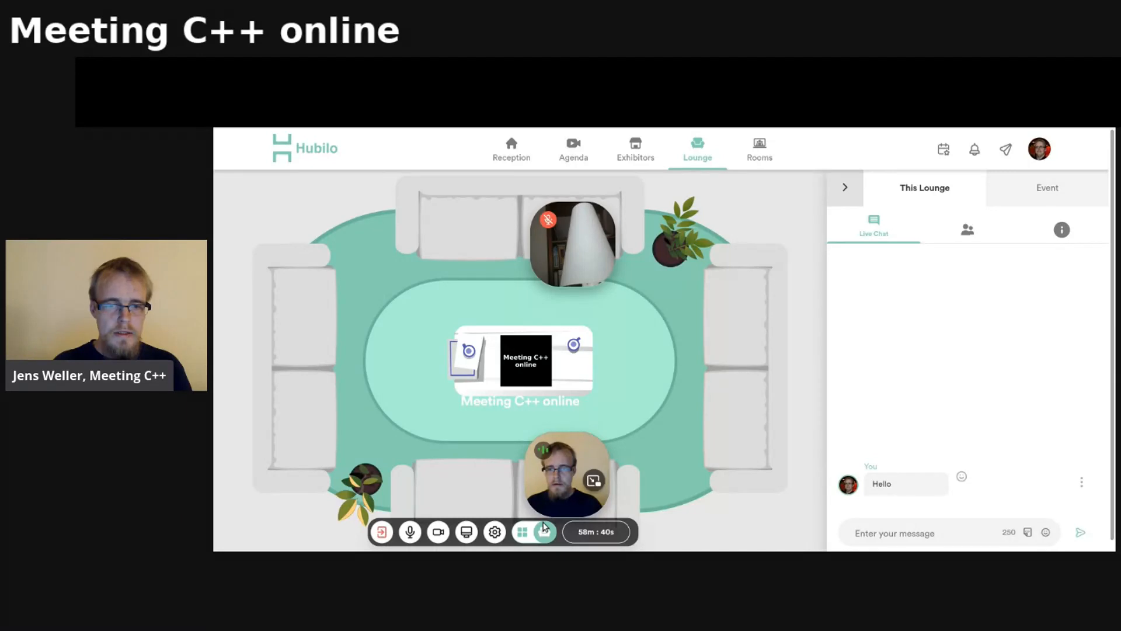
click(549, 531)
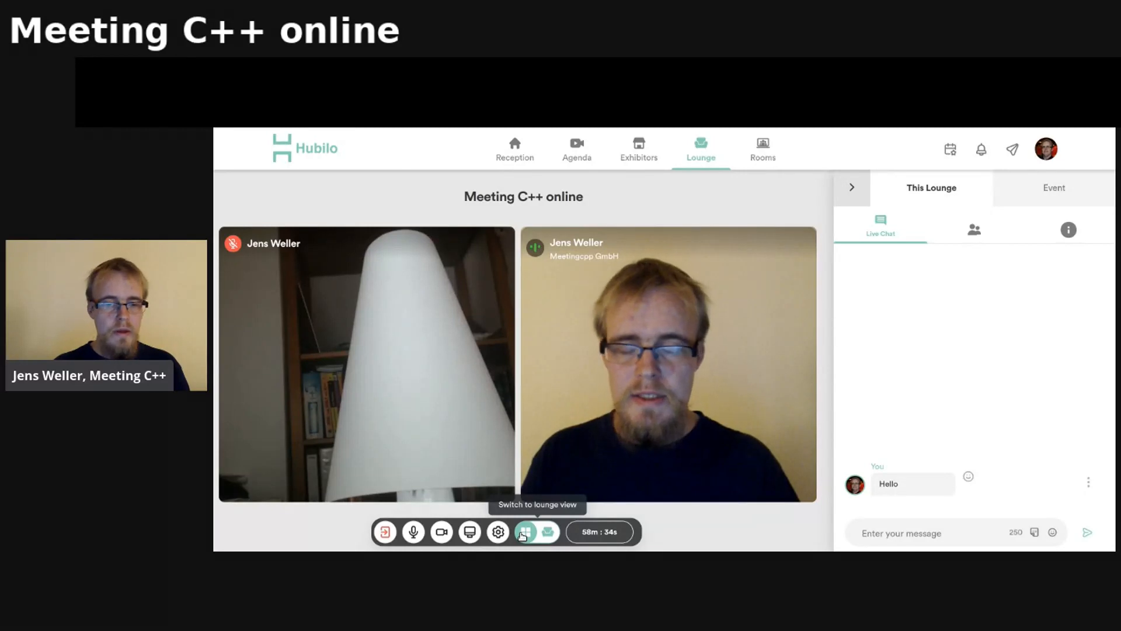
mouse_move(413, 532)
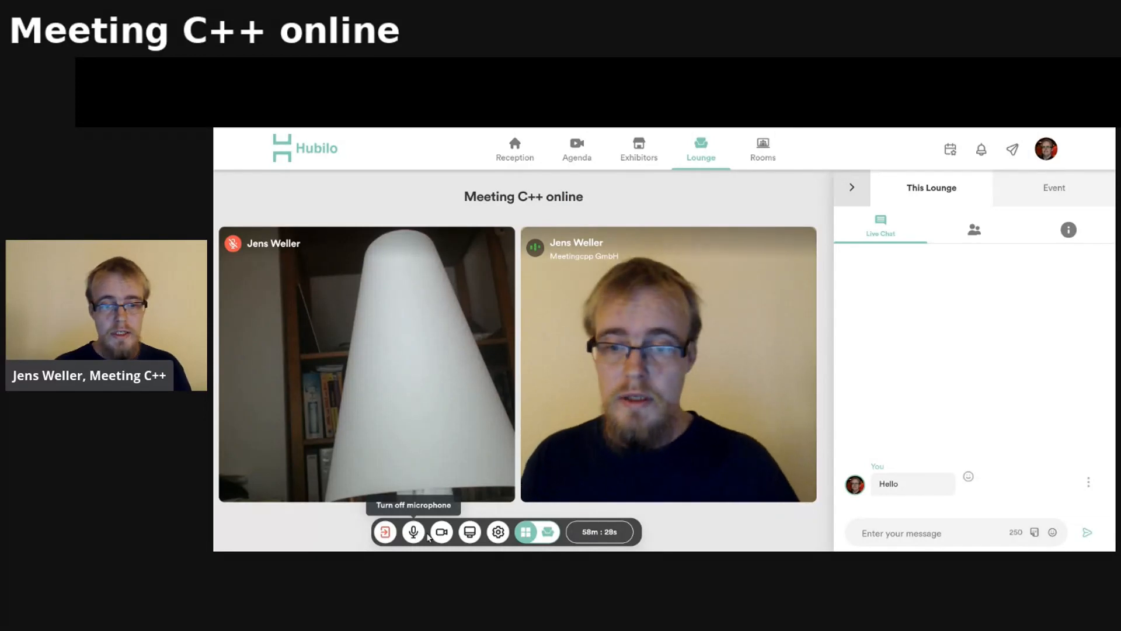
mouse_move(441, 532)
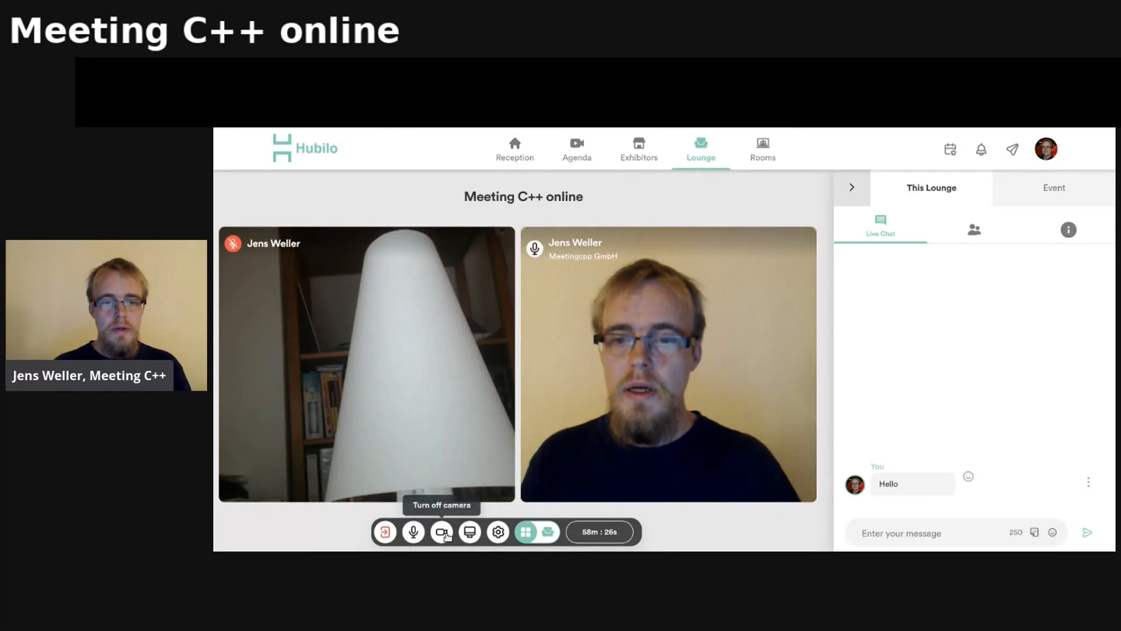
mouse_move(470, 532)
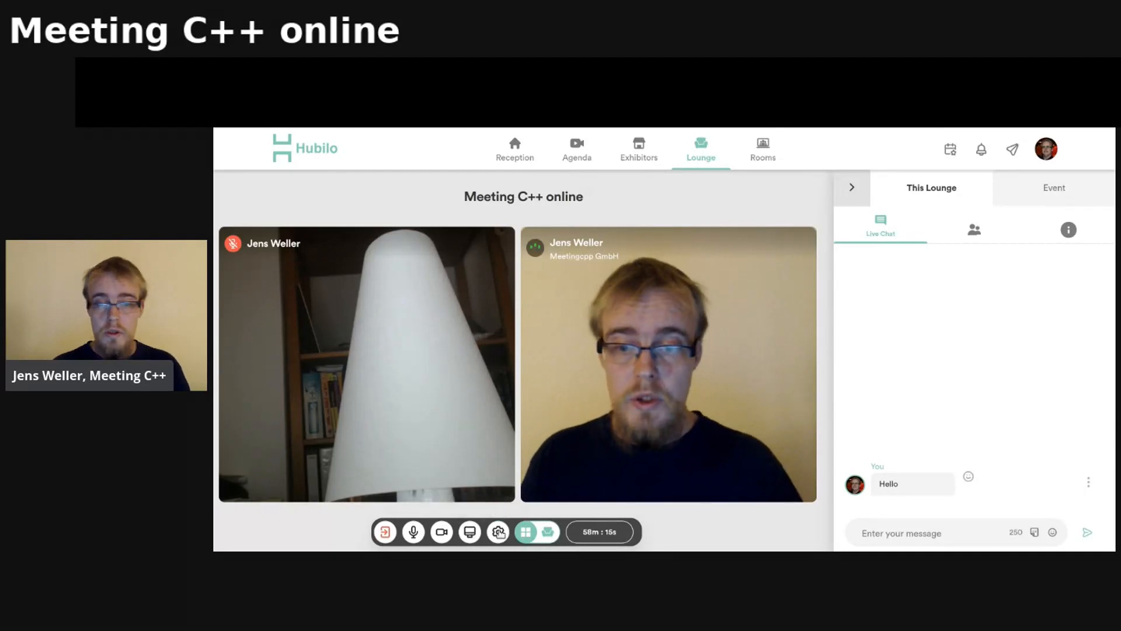
mouse_move(499, 532)
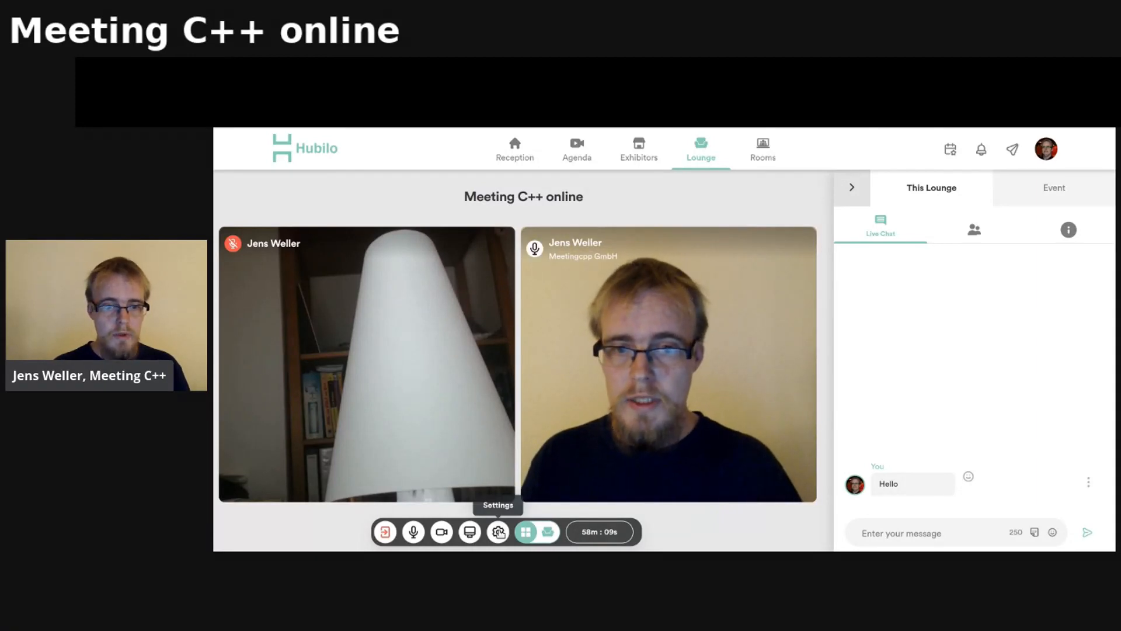
mouse_move(385, 532)
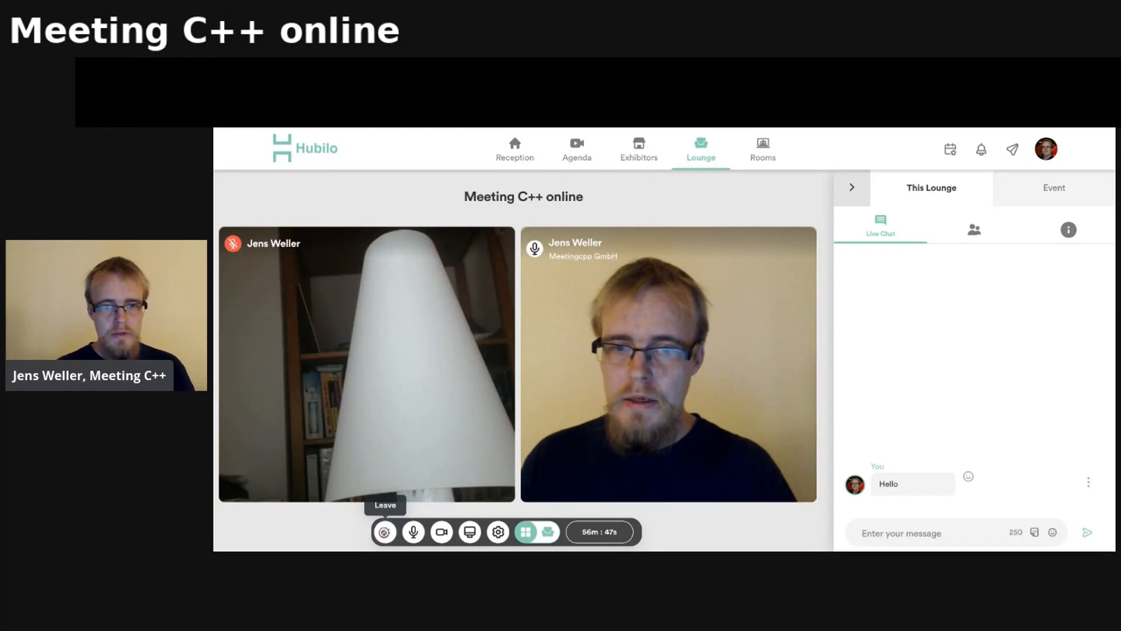
- Leave the Meeting C++ online table call, returning to the Lounge page
click(384, 530)
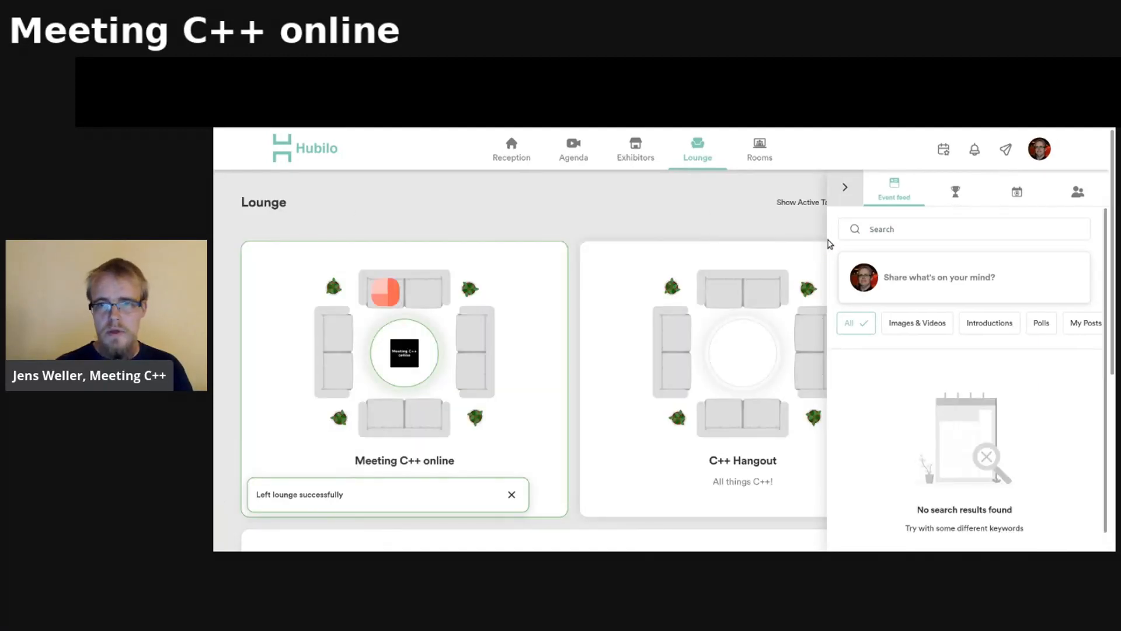
- Collapse the Event feed side panel so both lounge tables are visible
click(845, 186)
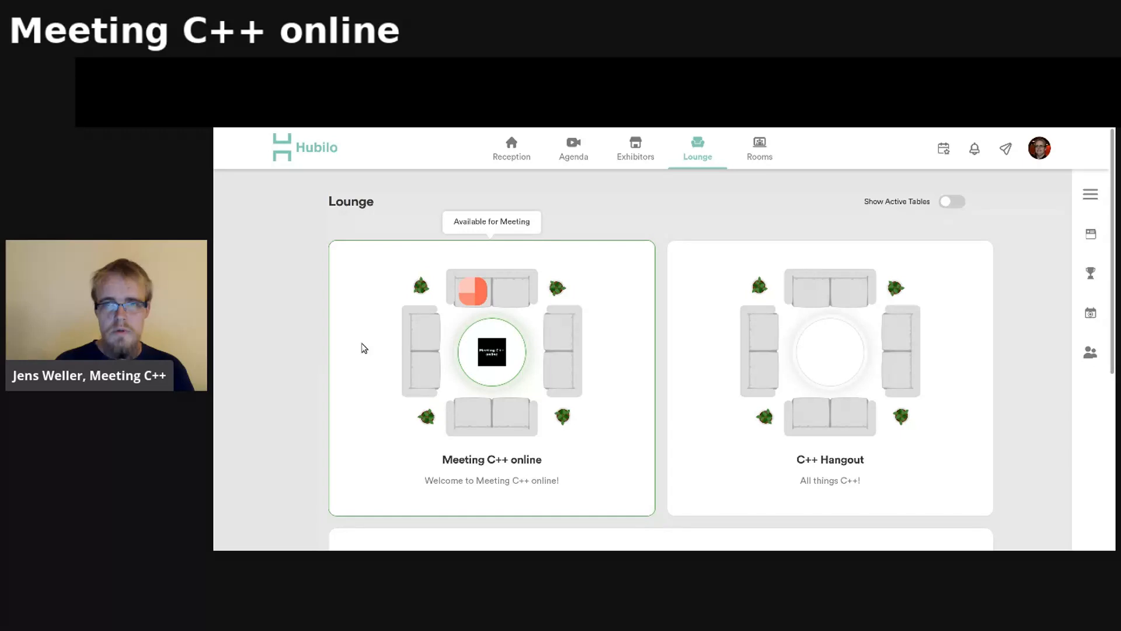
mouse_move(758, 148)
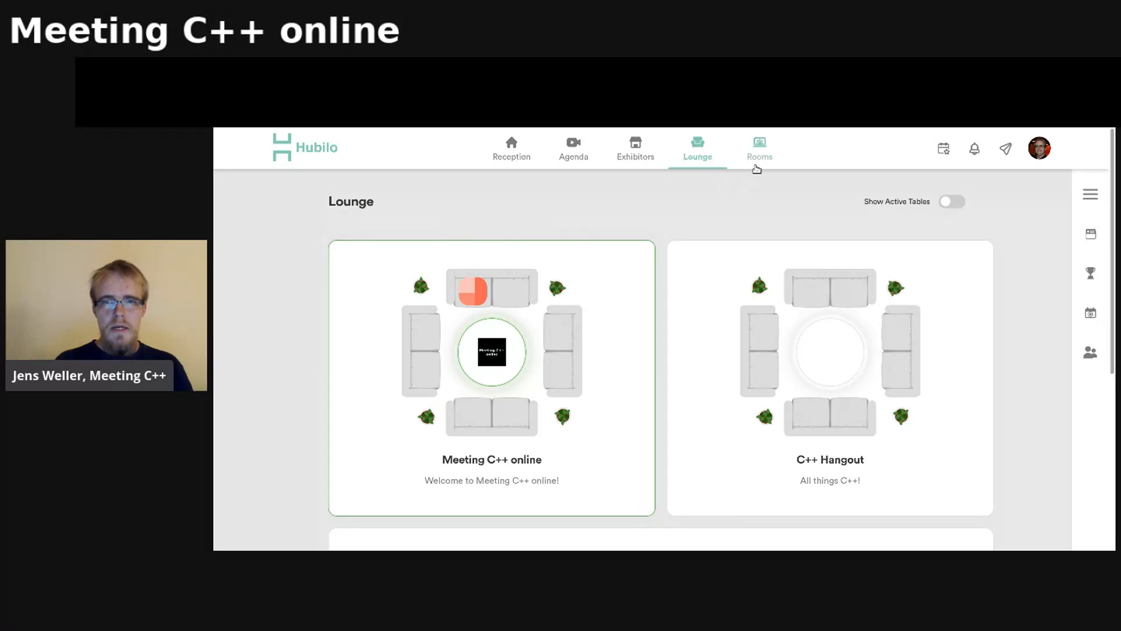
- Return to the Reception page with the 'being too cute' talk card
click(759, 149)
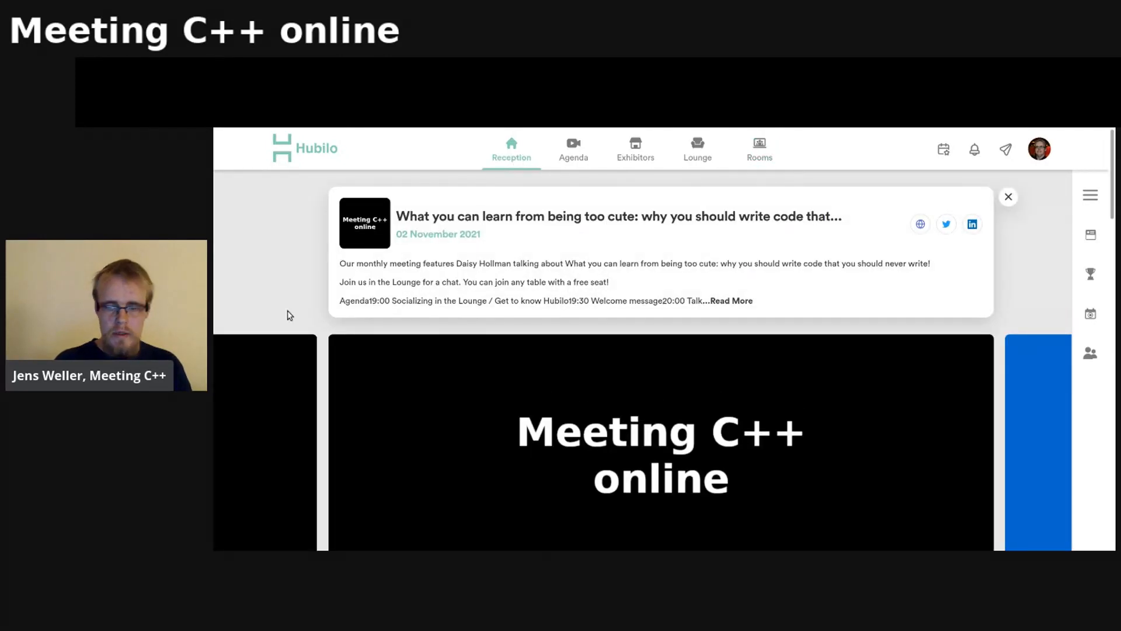
- Join the Welcome Message session as host, reaching the audio and video check
click(1008, 197)
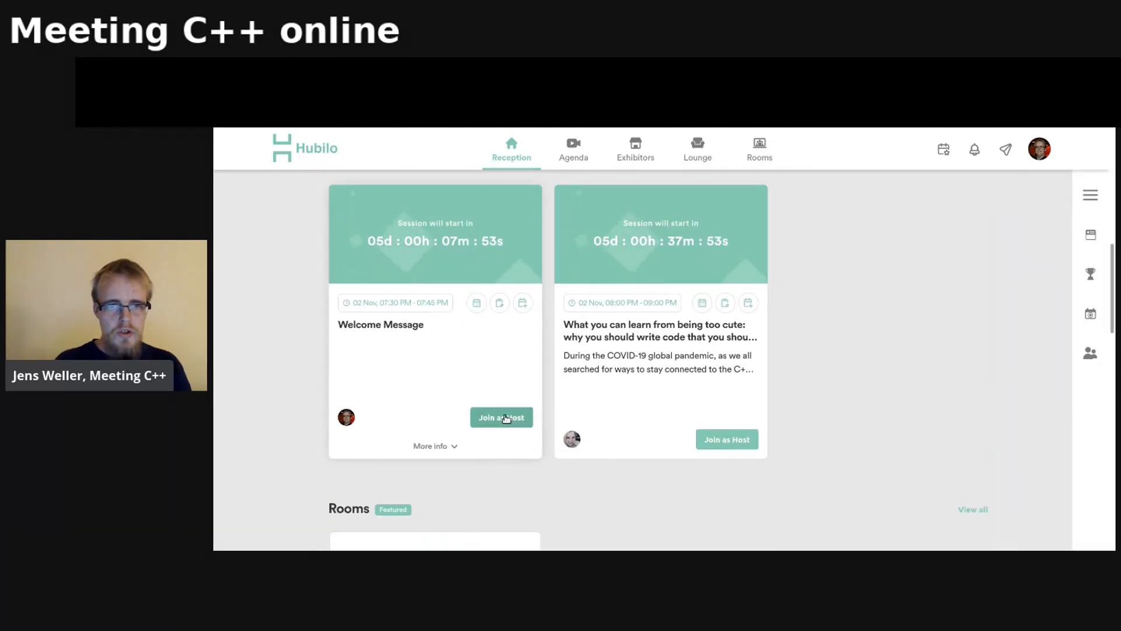
click(501, 417)
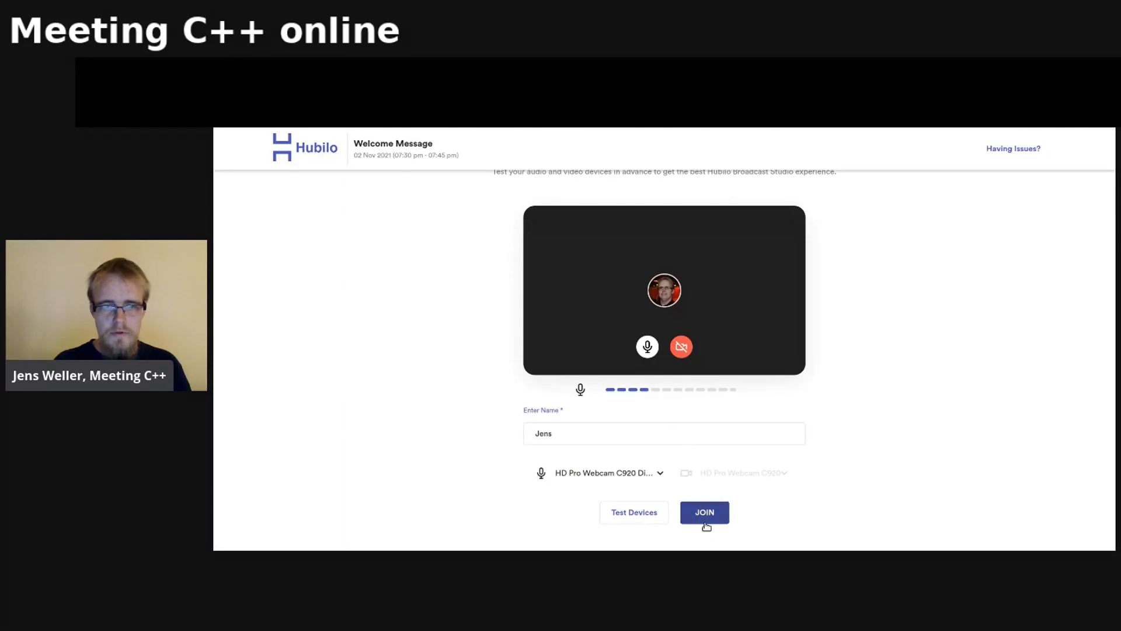
- Enter the Welcome Message backstage, dismiss the participant tip and switch to Attendee View
click(703, 511)
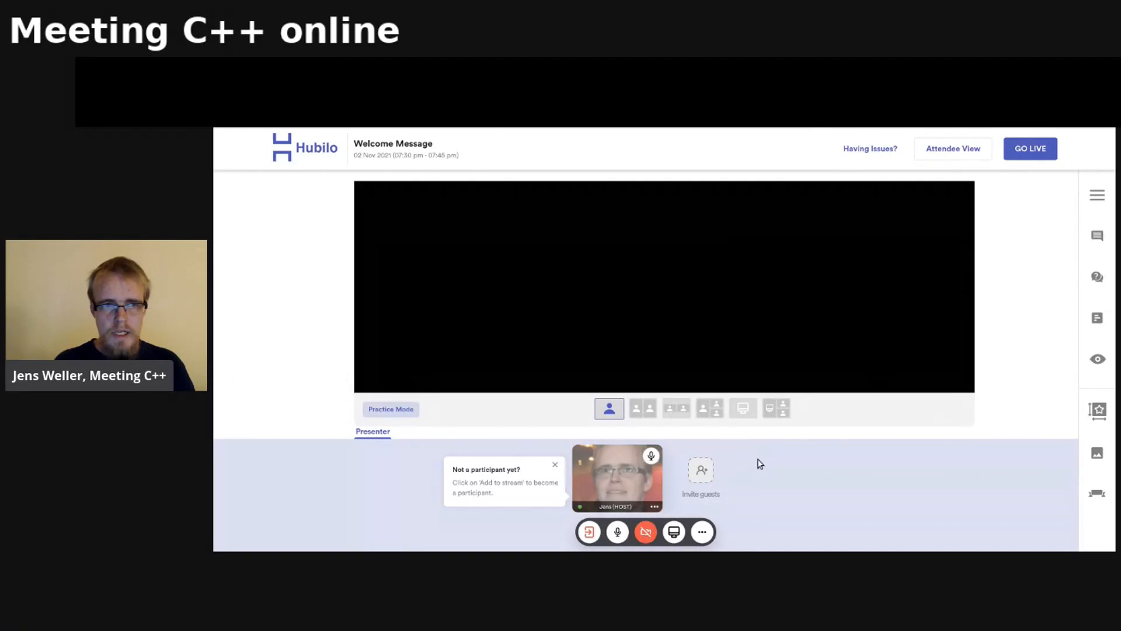
click(555, 464)
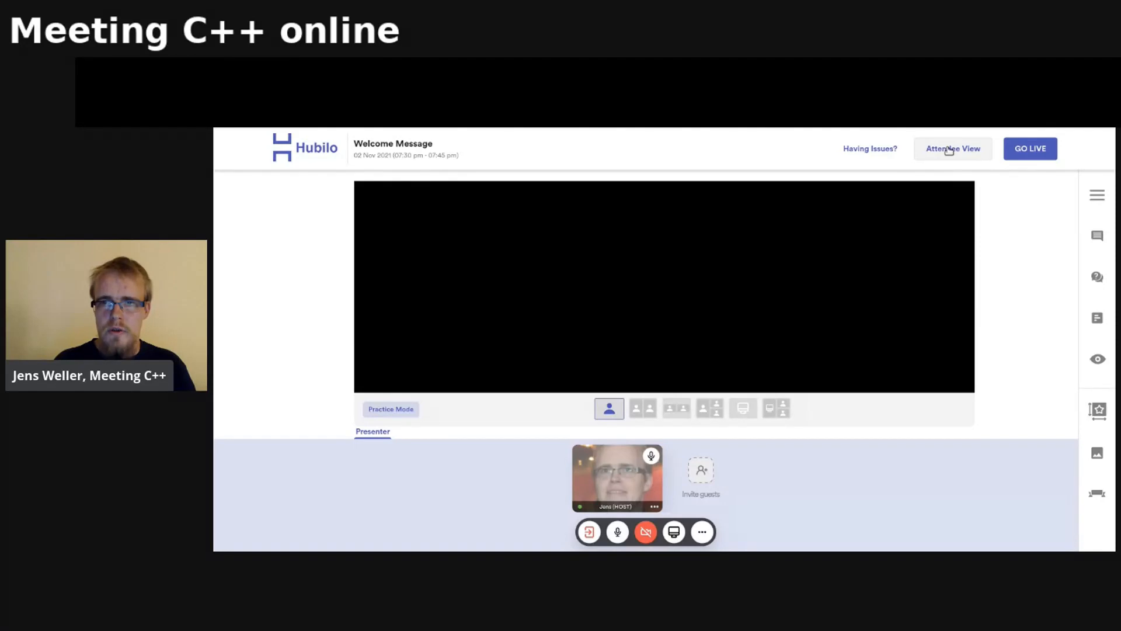
click(954, 149)
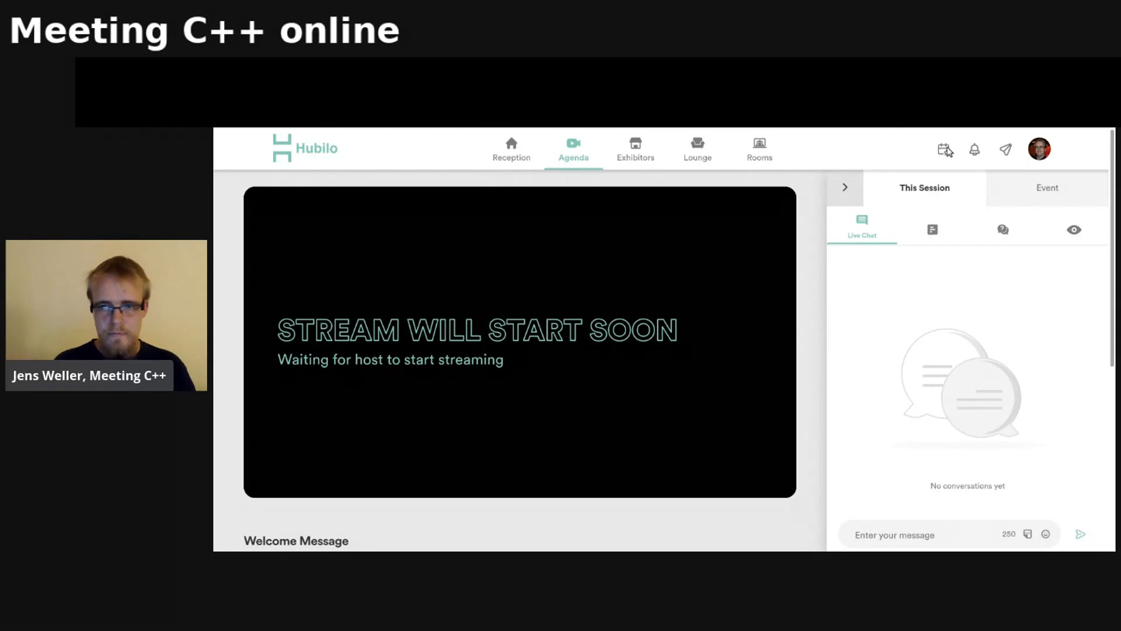
- Look through the Welcome Message session's Polls and Q&A panels
click(932, 225)
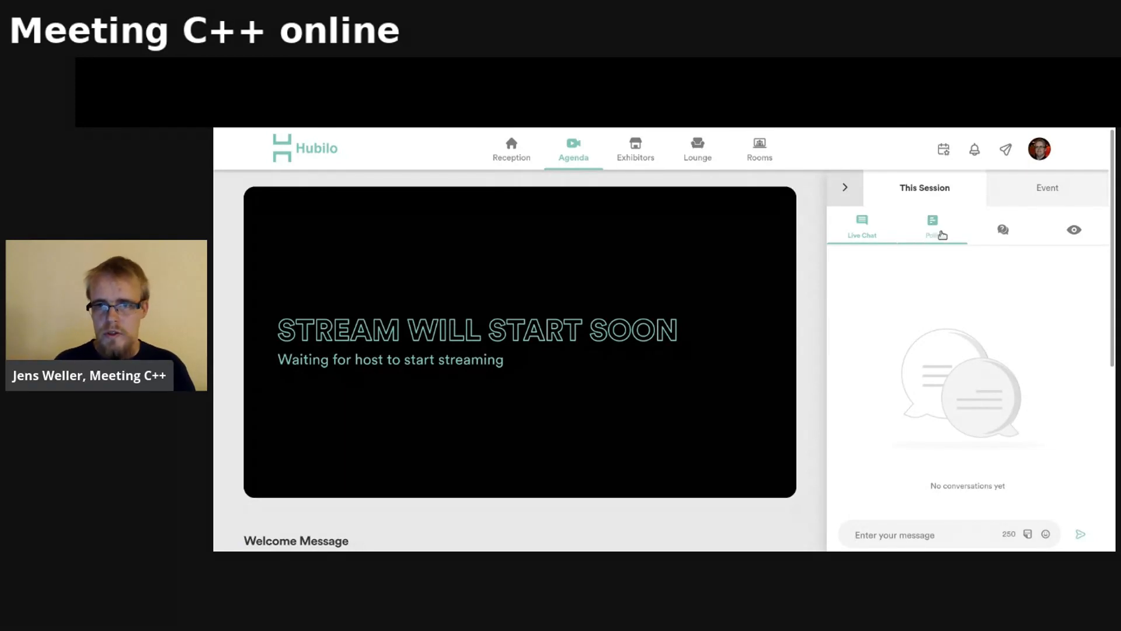
click(931, 225)
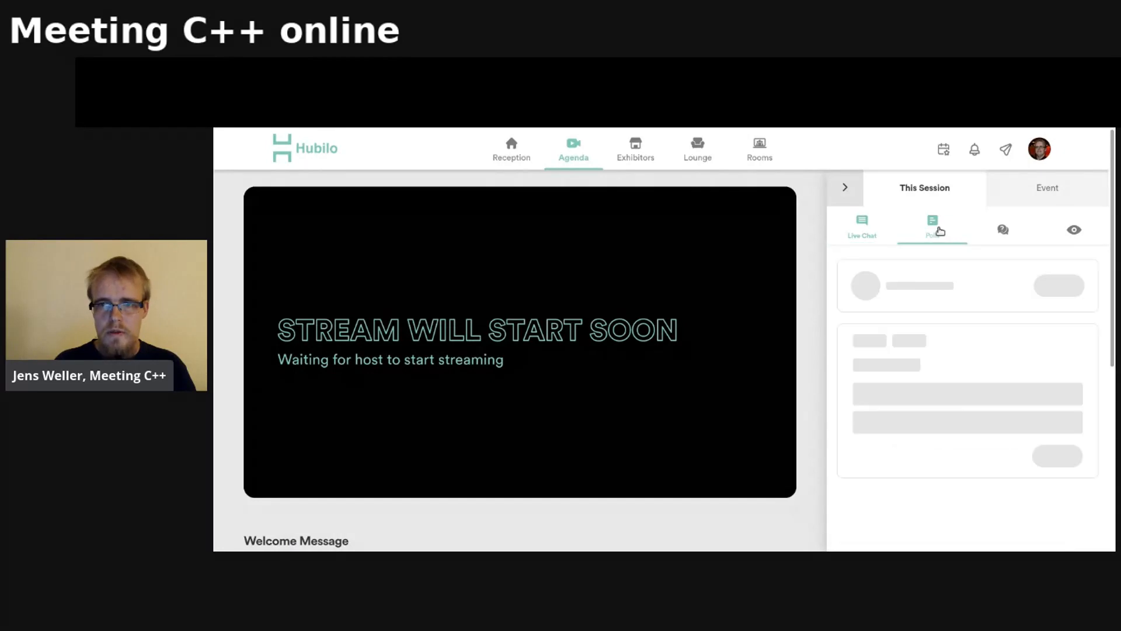
click(1002, 225)
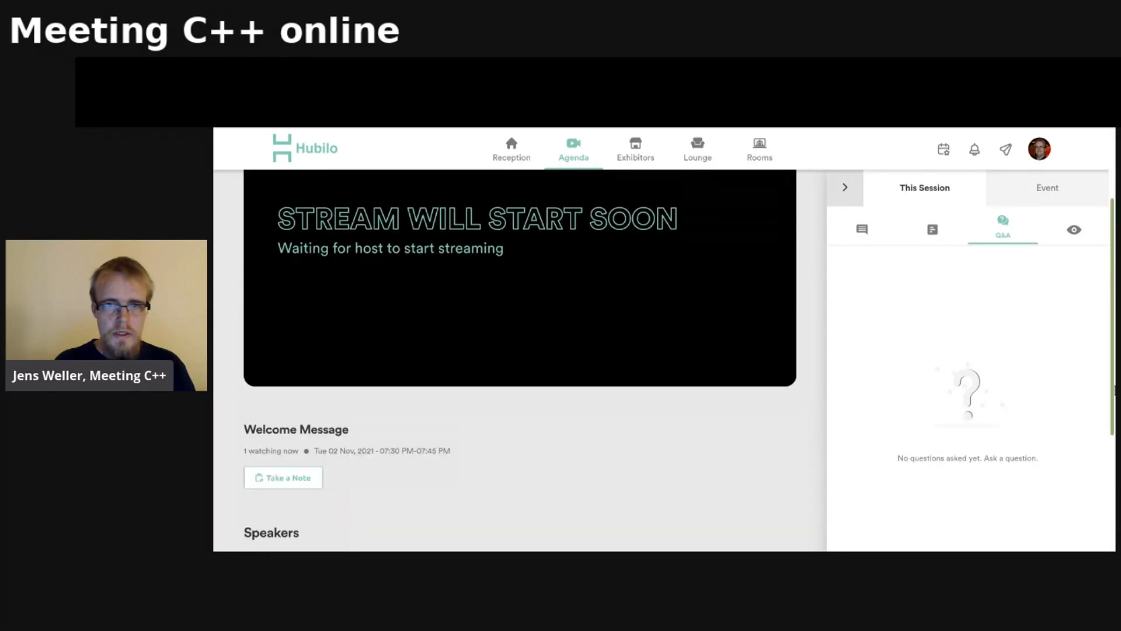
- Post 'Hello!' in the session's live chat
click(862, 229)
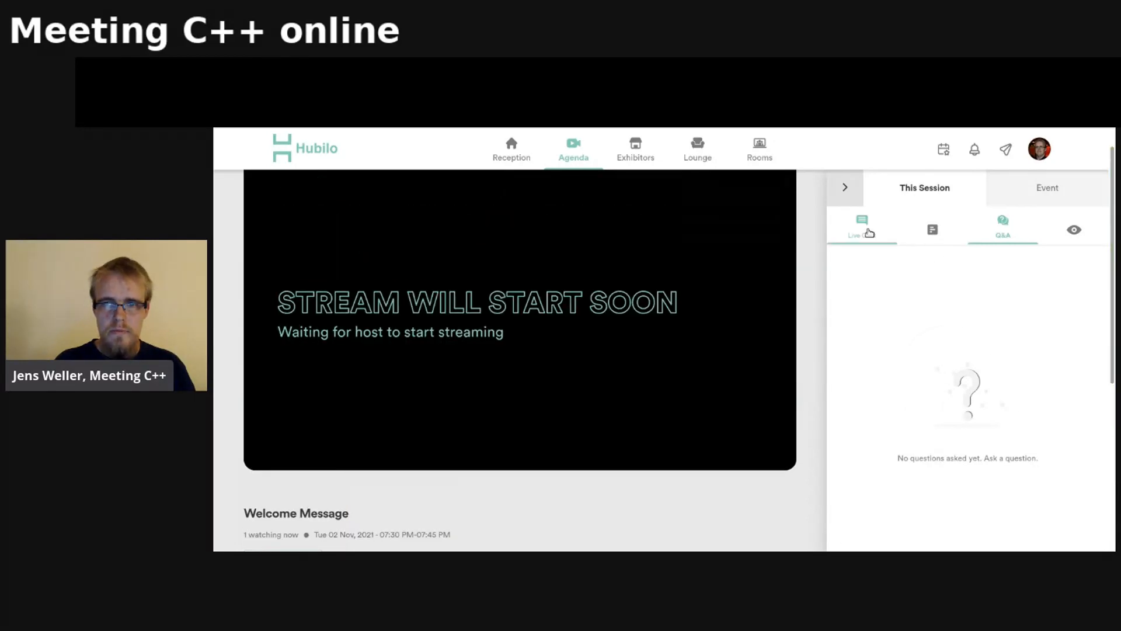
click(861, 224)
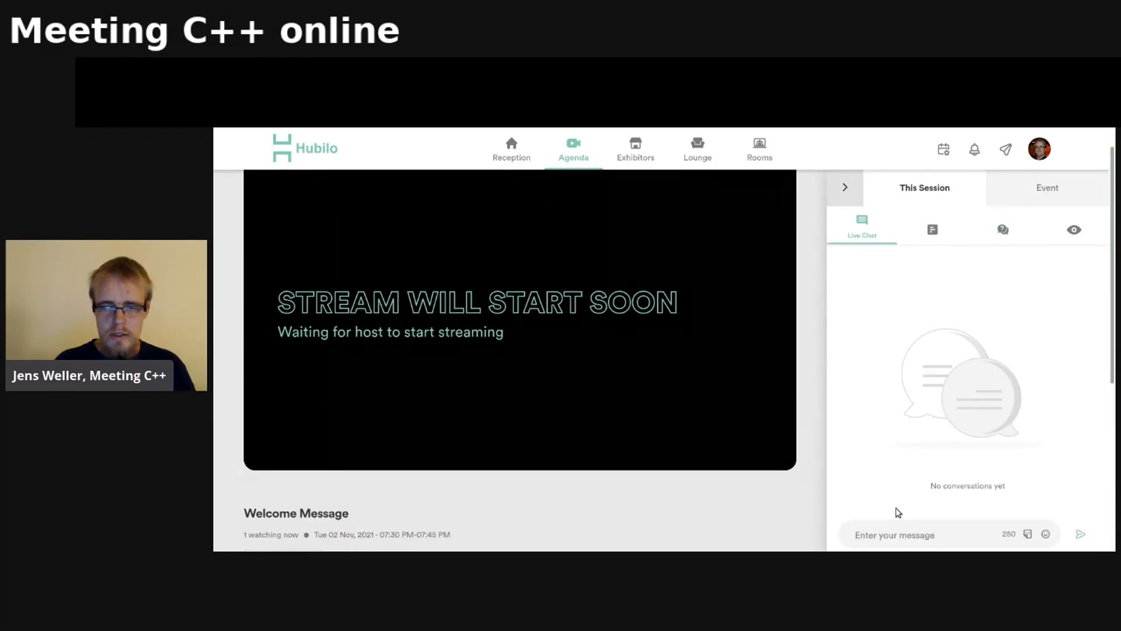
text(Hello!)
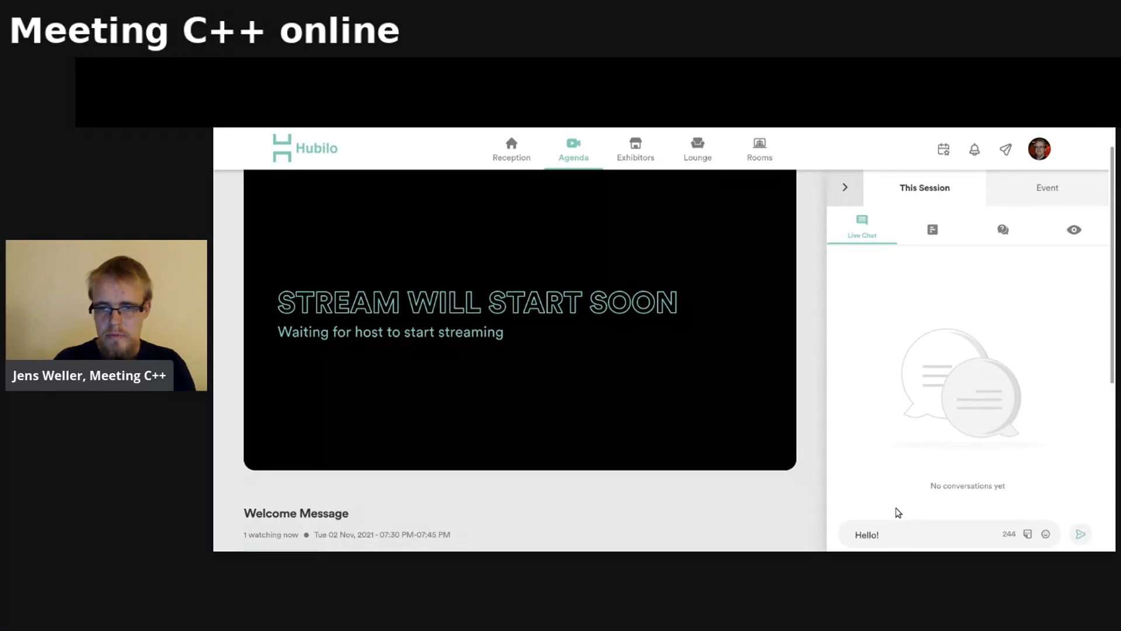
click(1080, 534)
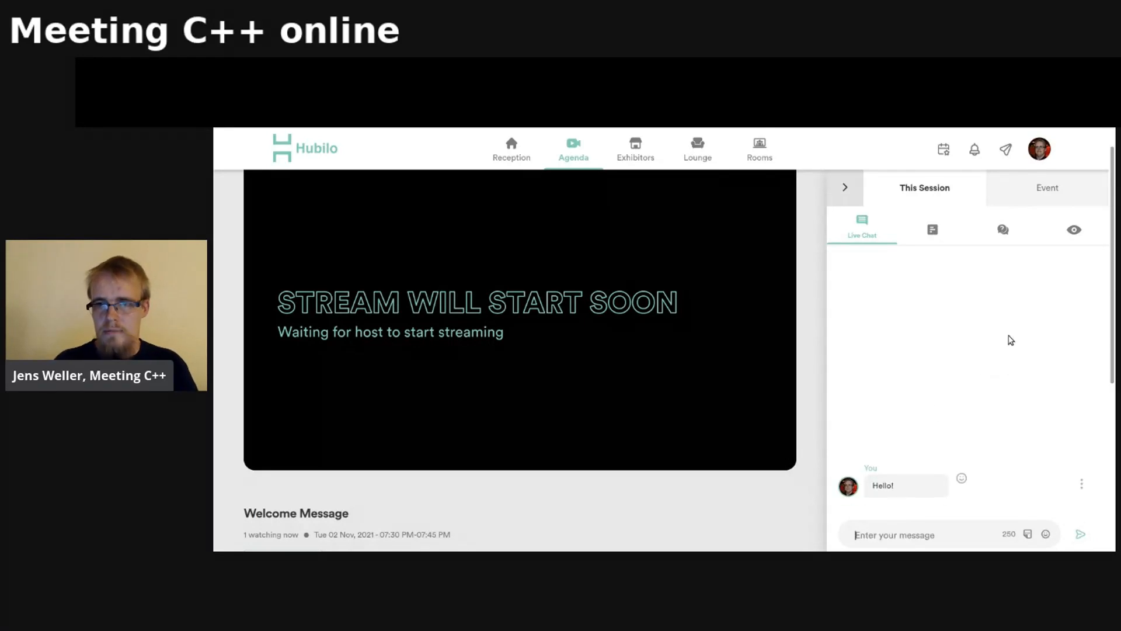
- Browse the session attendee list and event-wide feed, returning to this session's panel
click(1074, 228)
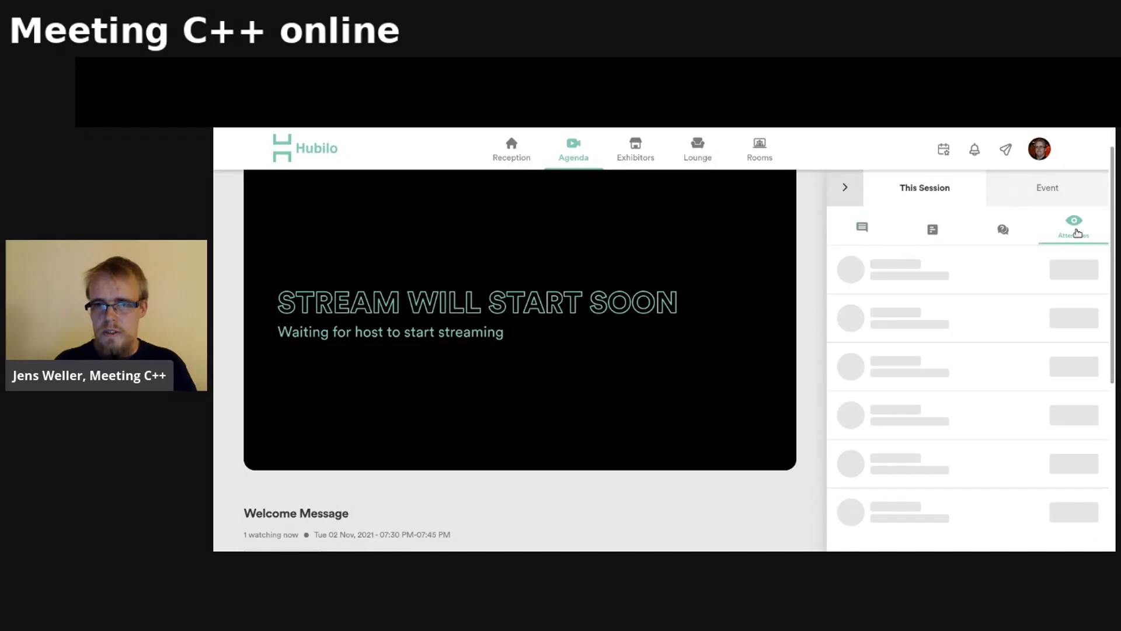
click(1002, 227)
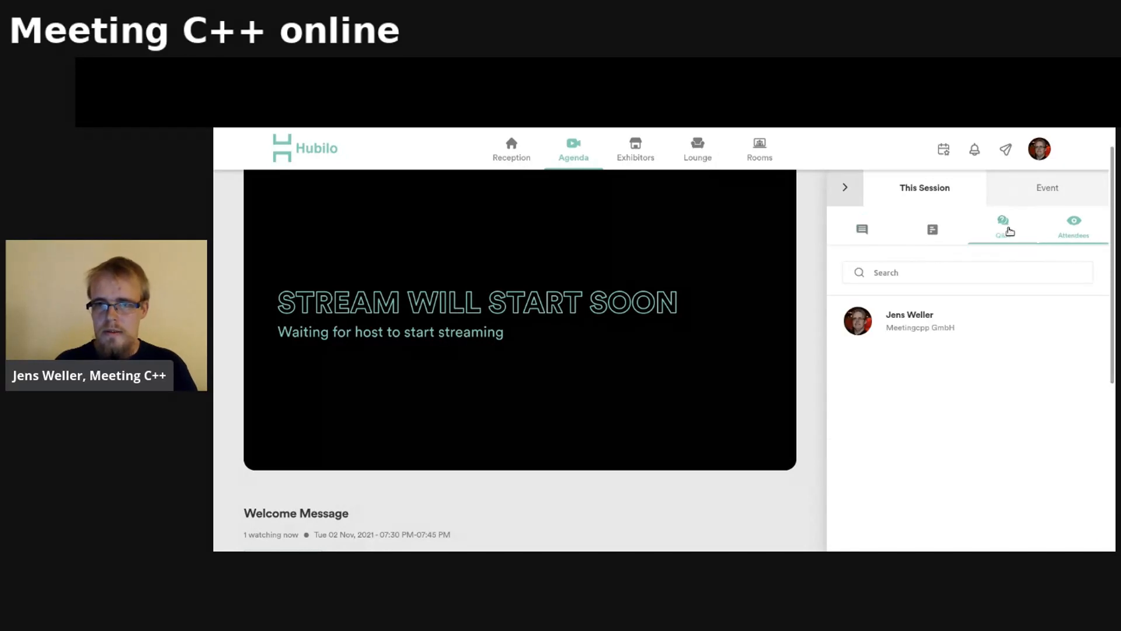
click(1046, 187)
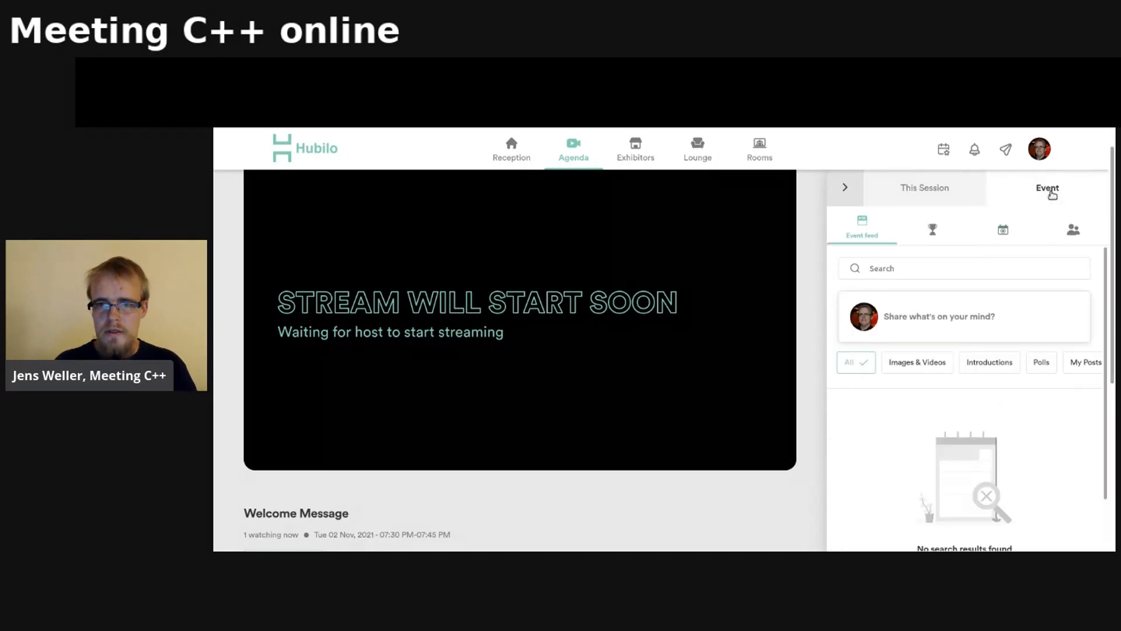
mouse_move(892, 288)
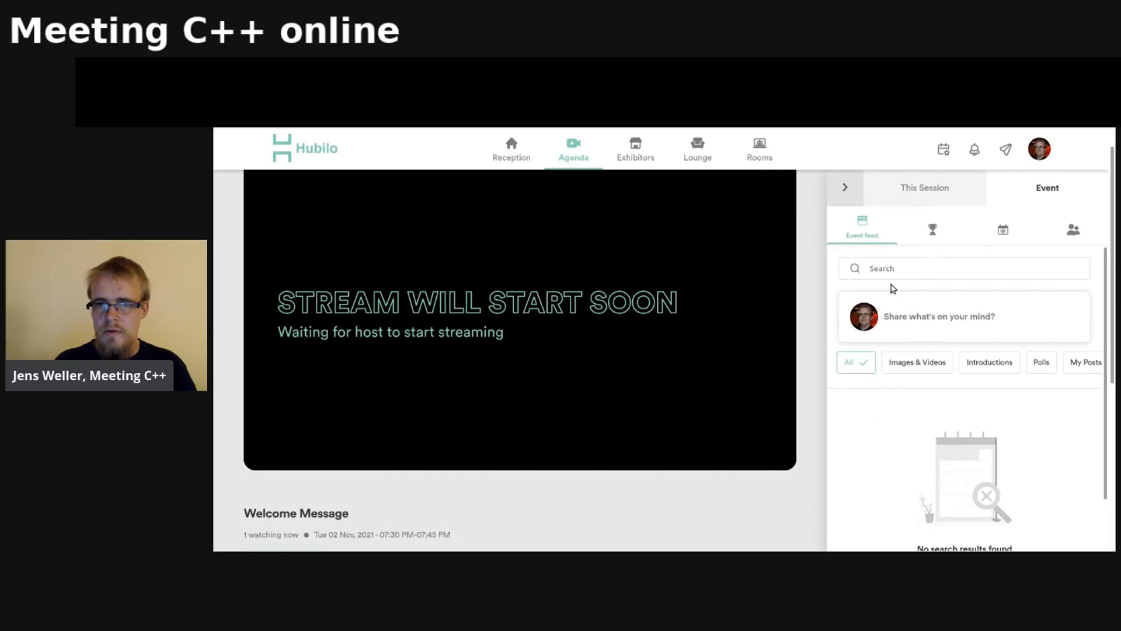
click(924, 187)
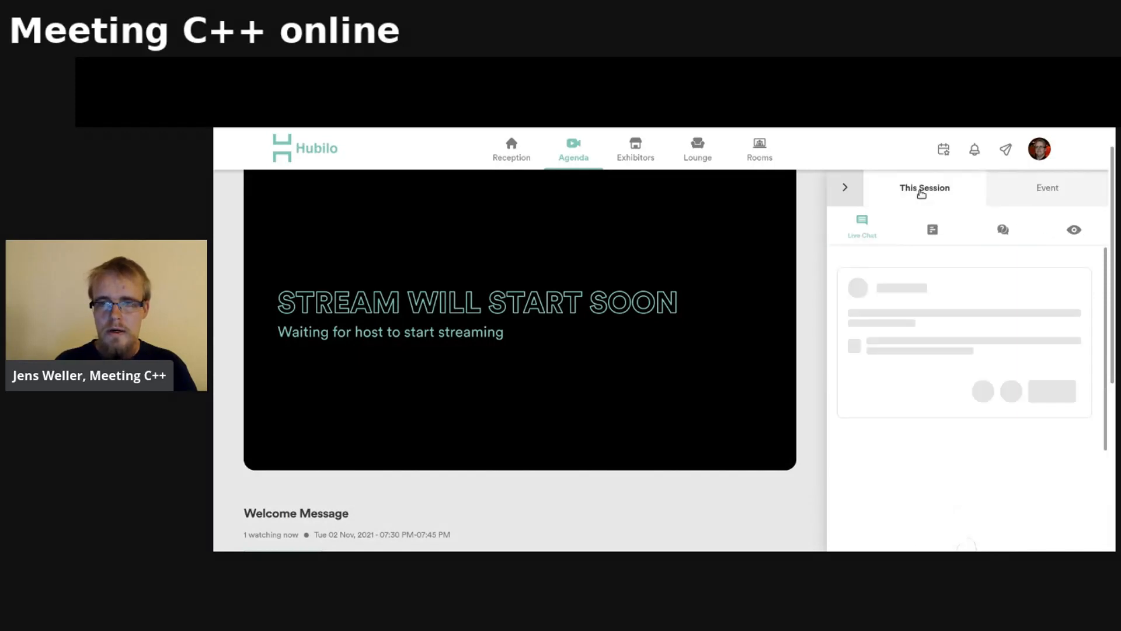
- Collapse the session side panel and return to the event Reception
click(1002, 230)
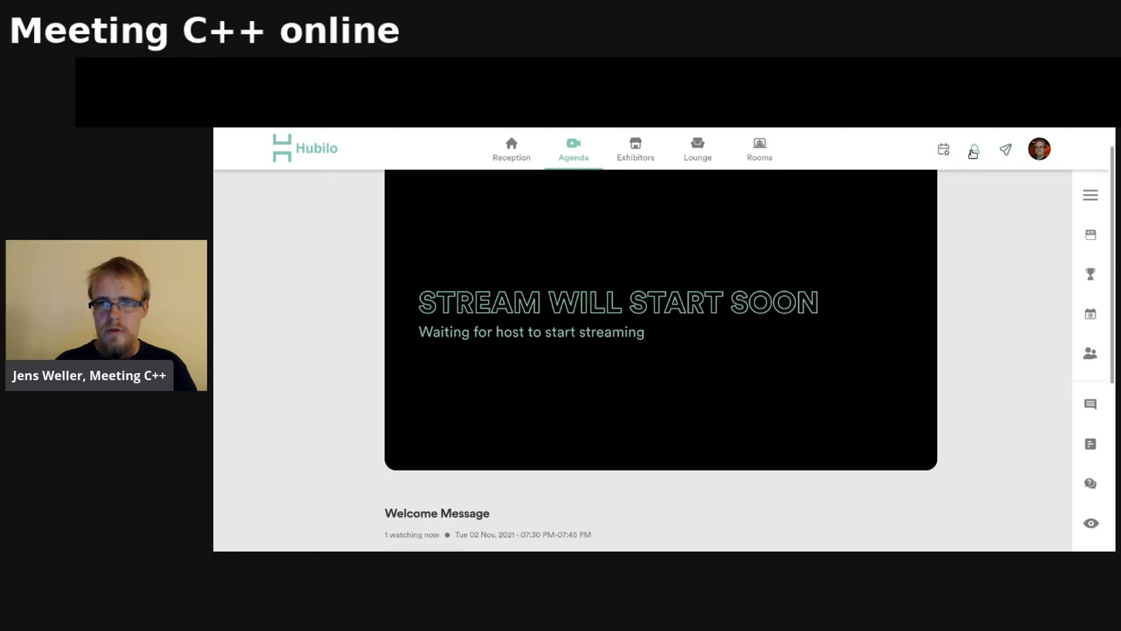
mouse_move(944, 149)
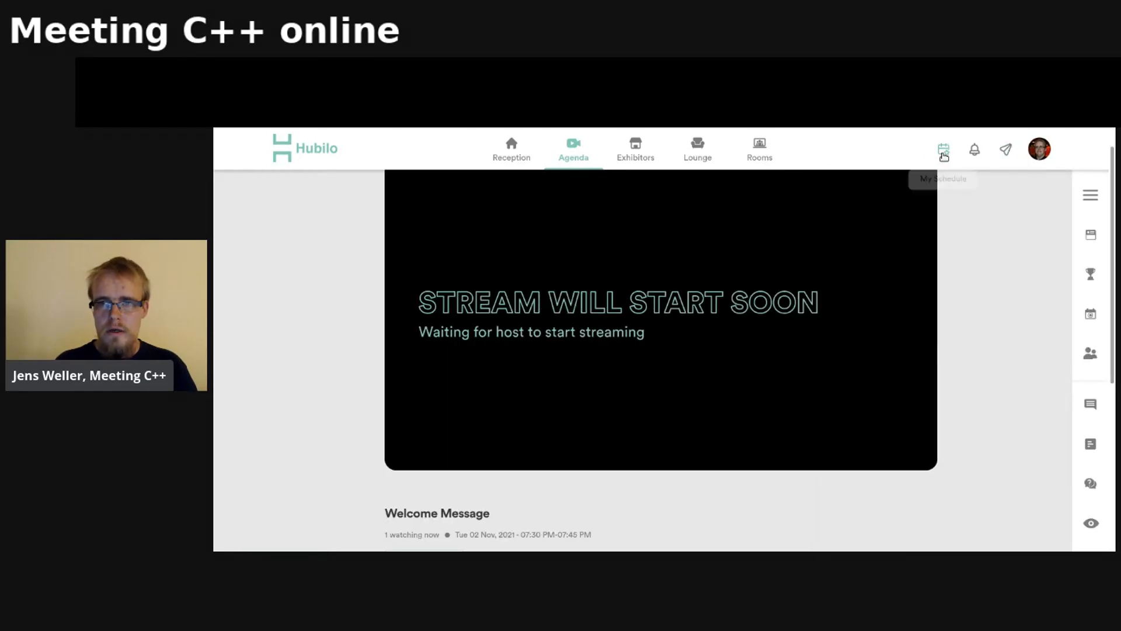
mouse_move(809, 159)
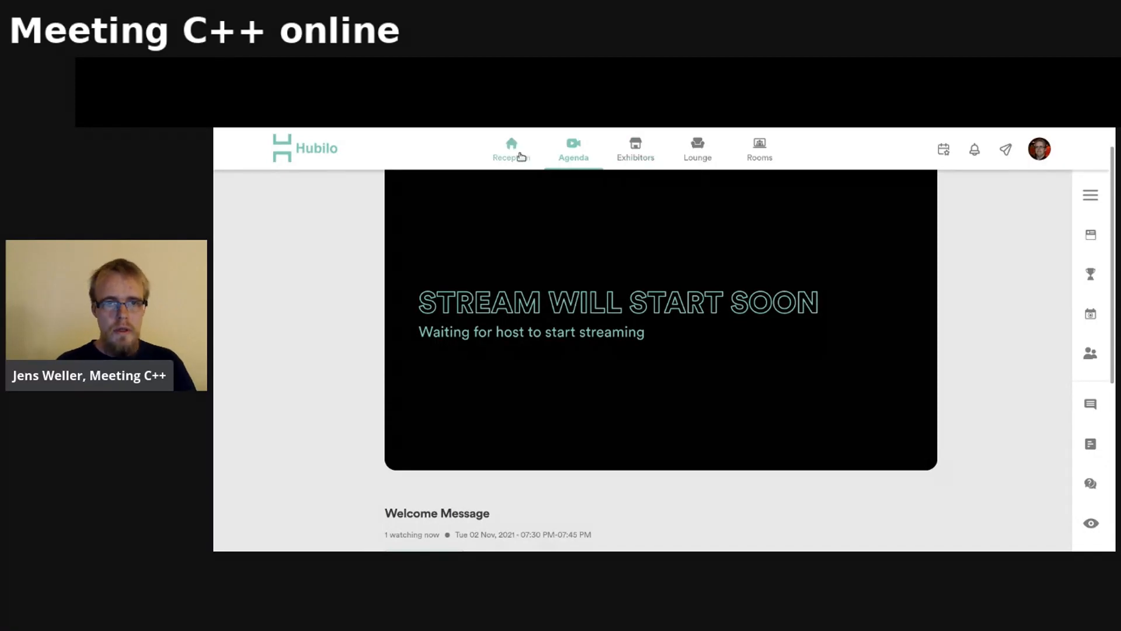
click(510, 149)
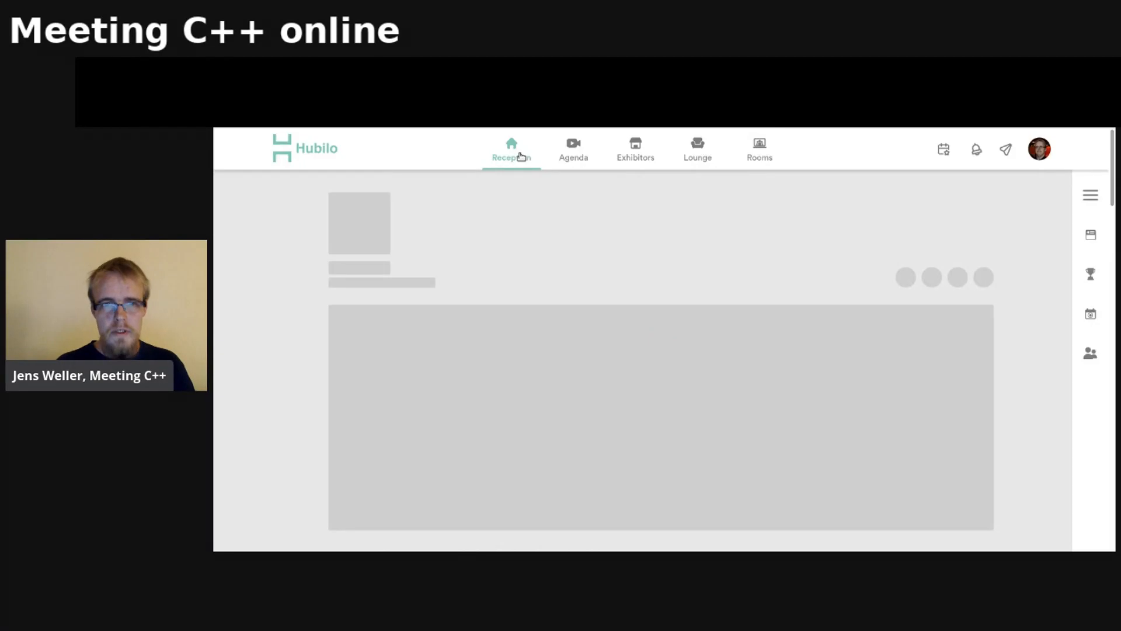